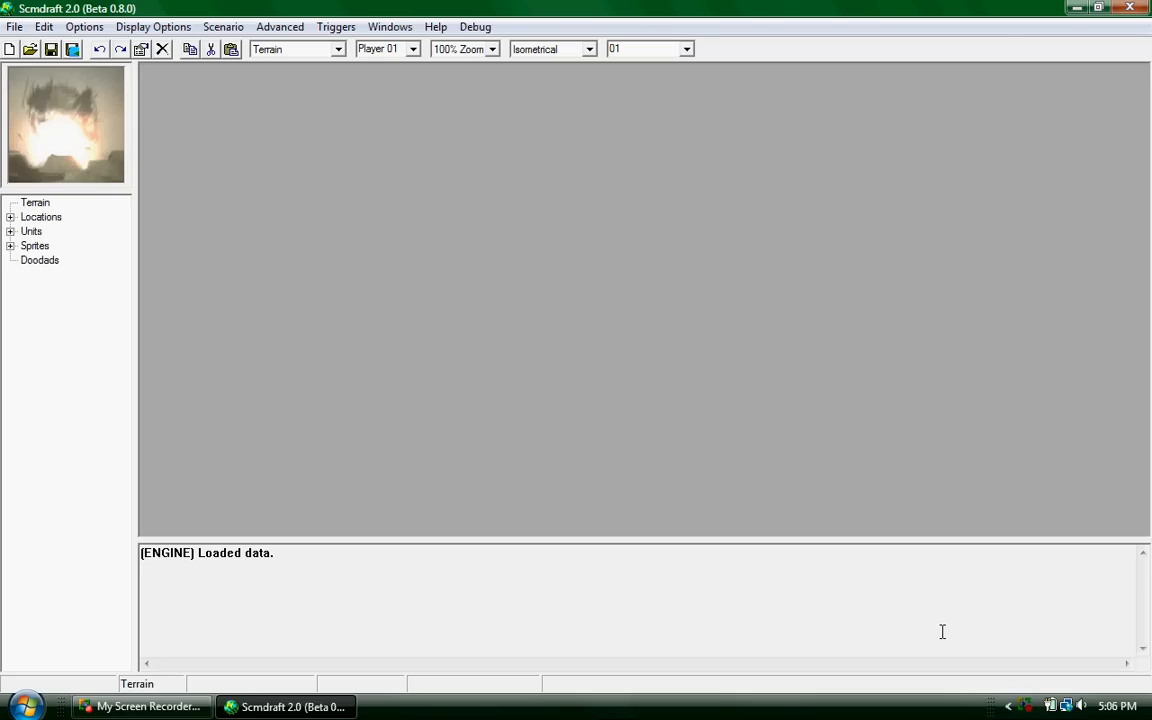
mouse_move(200, 152)
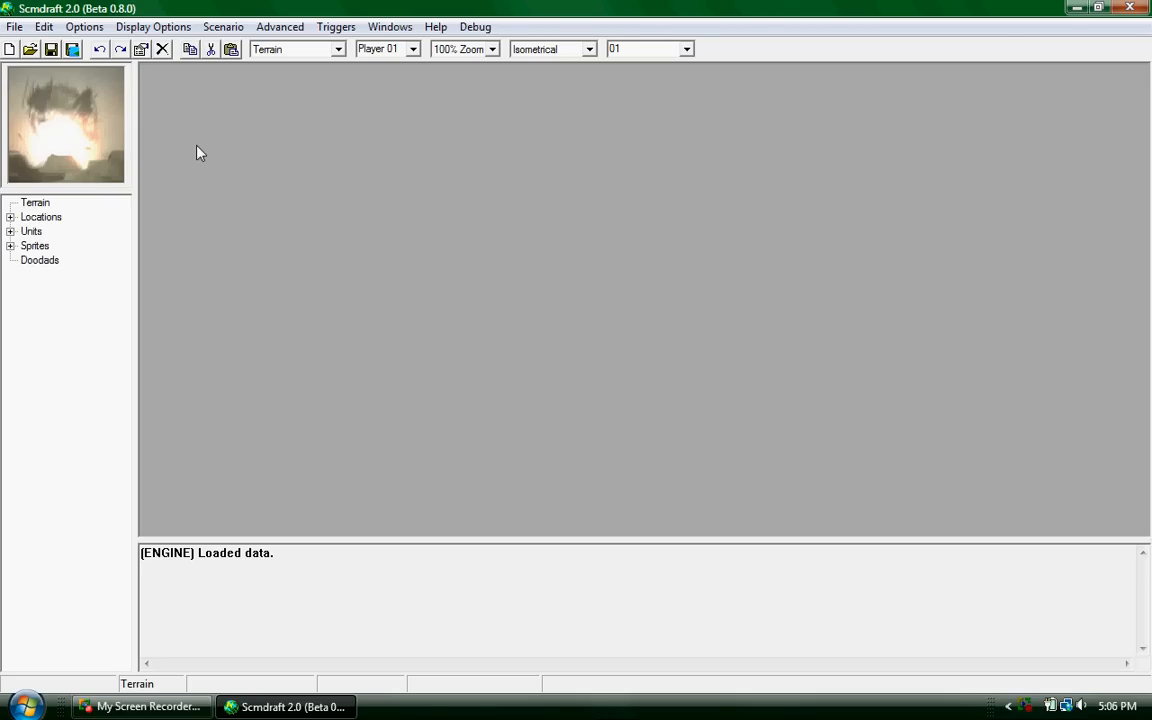
mouse_move(240, 120)
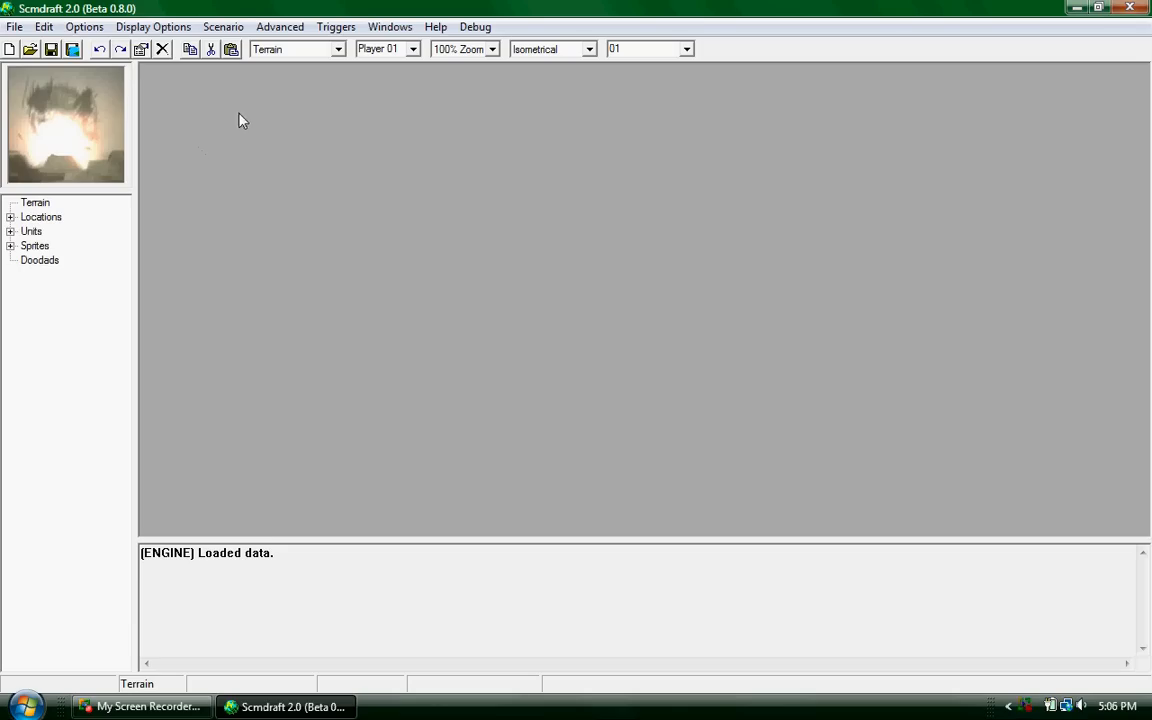
mouse_move(240, 116)
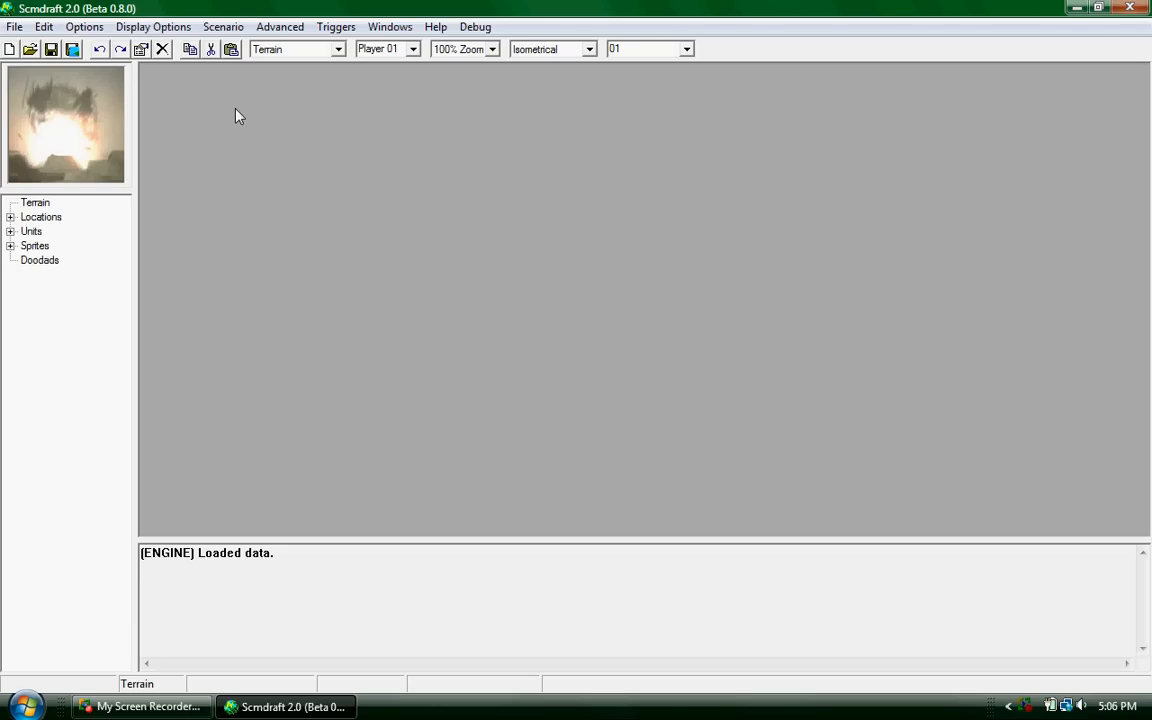
mouse_move(200, 110)
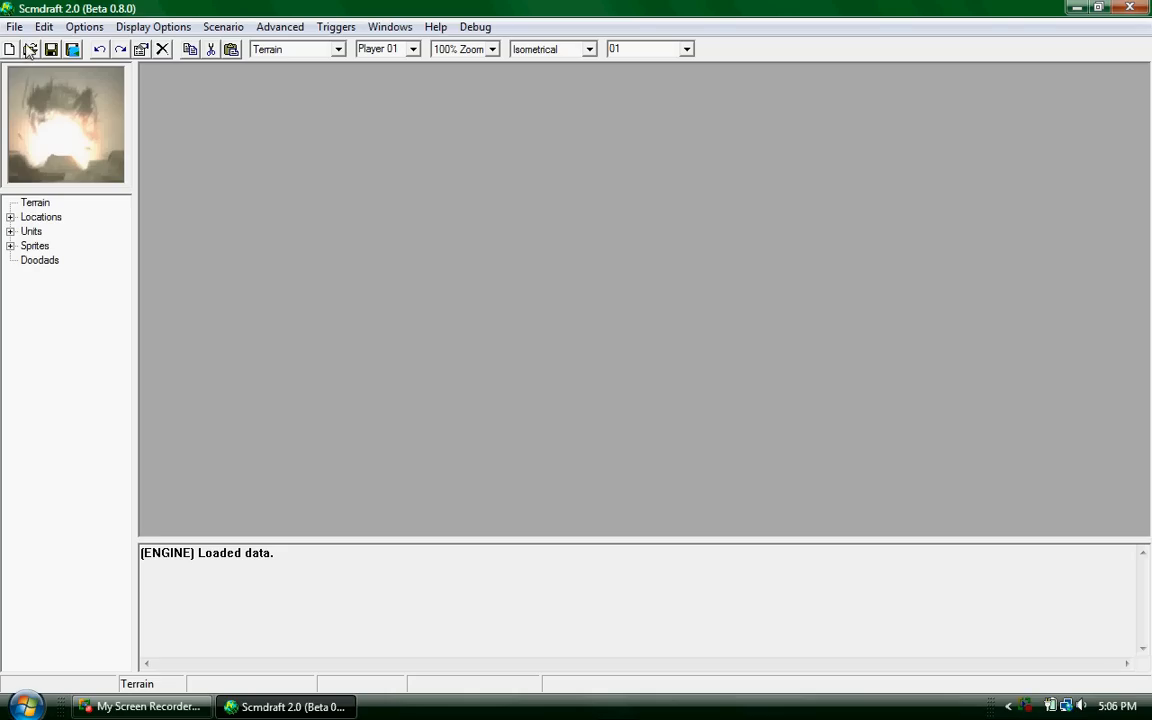
mouse_move(10, 52)
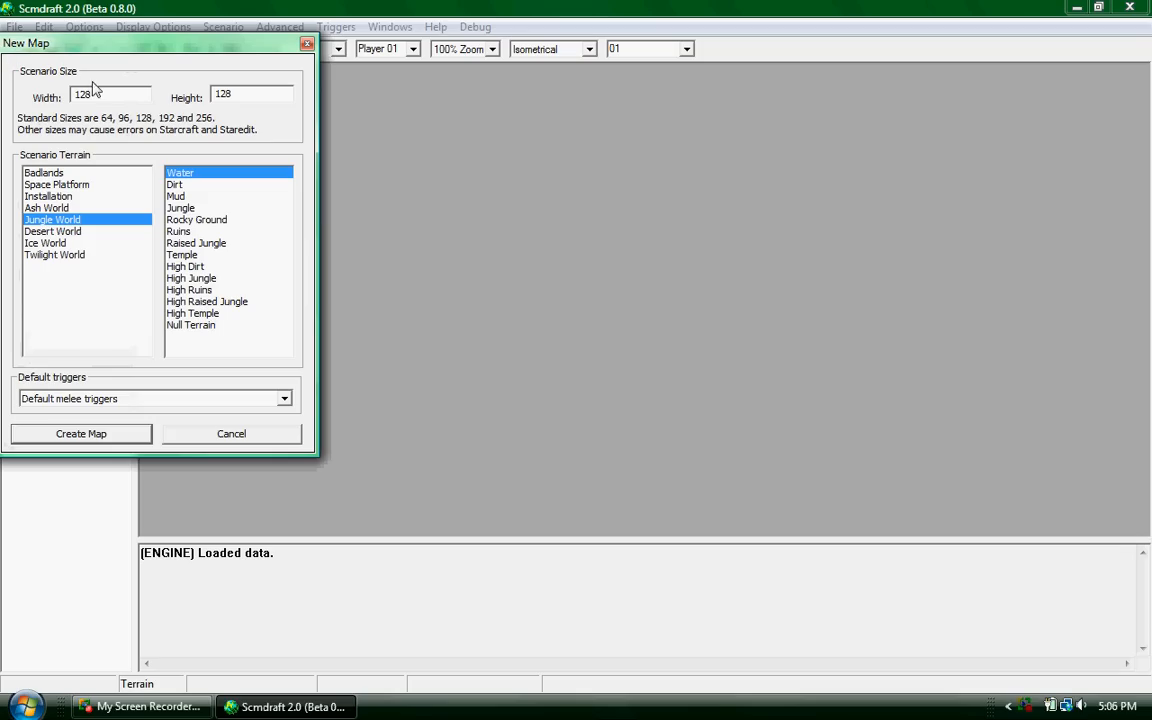
mouse_move(224, 278)
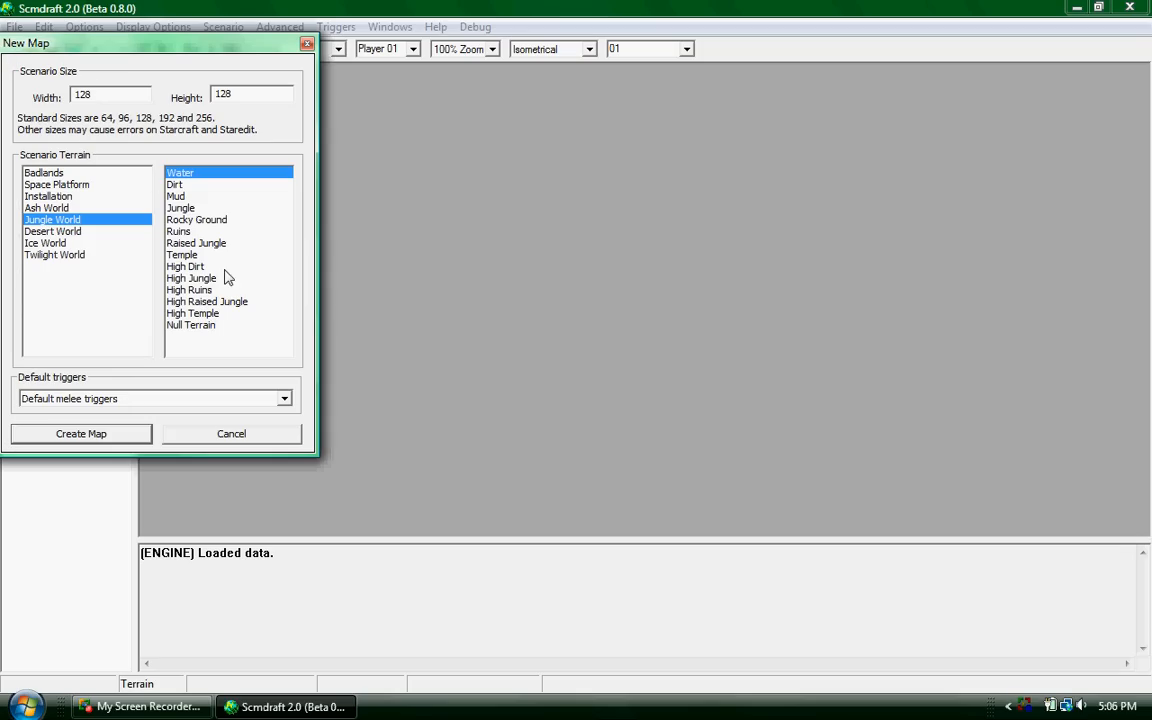
mouse_move(108, 424)
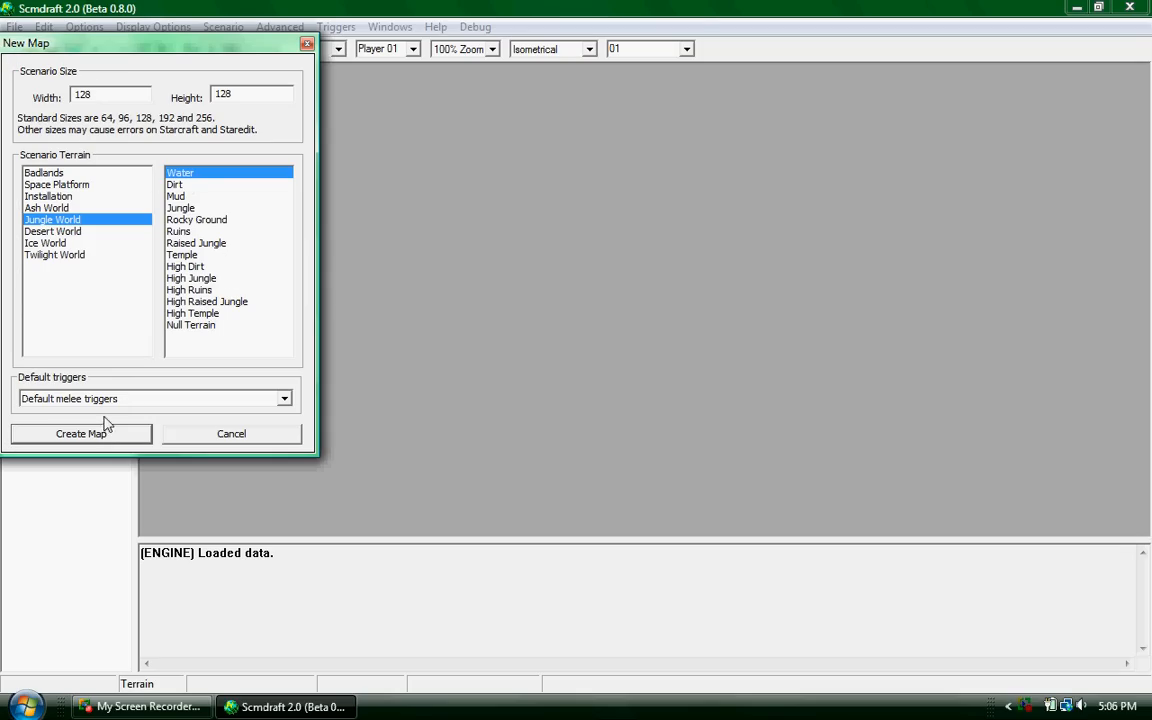
Create the 128x128 Jungle World map and paint a large rounded dirt area over the water.
left_click(80, 432)
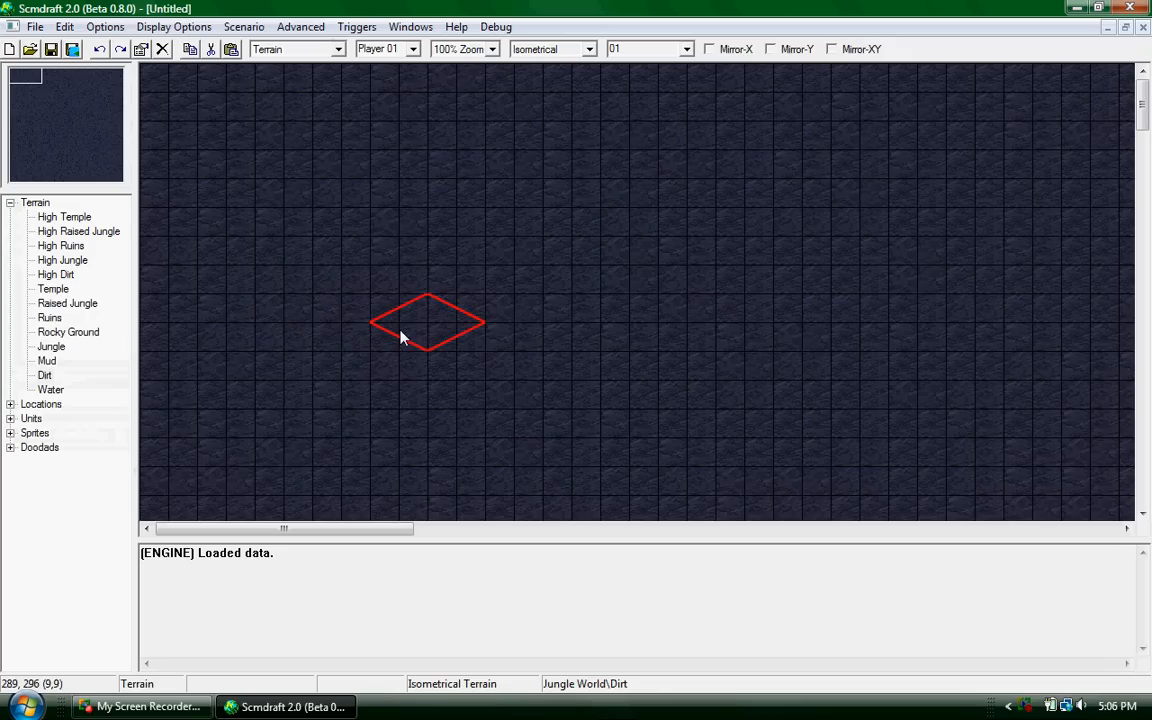
mouse_move(684, 206)
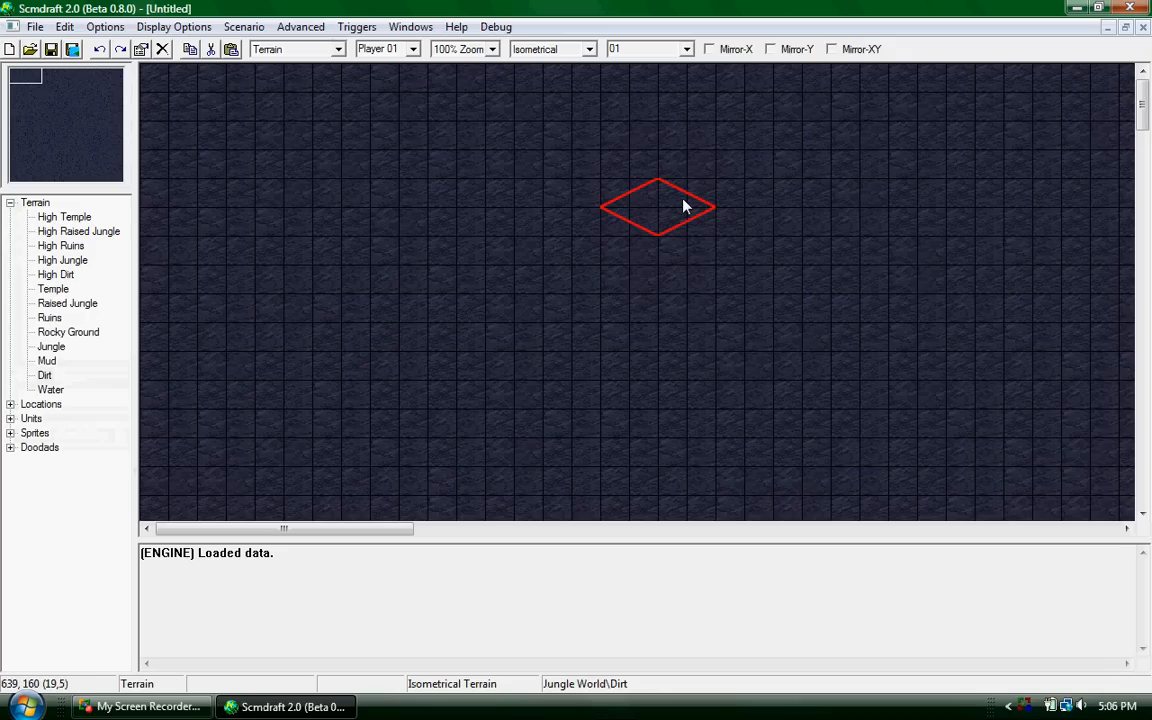
mouse_move(630, 124)
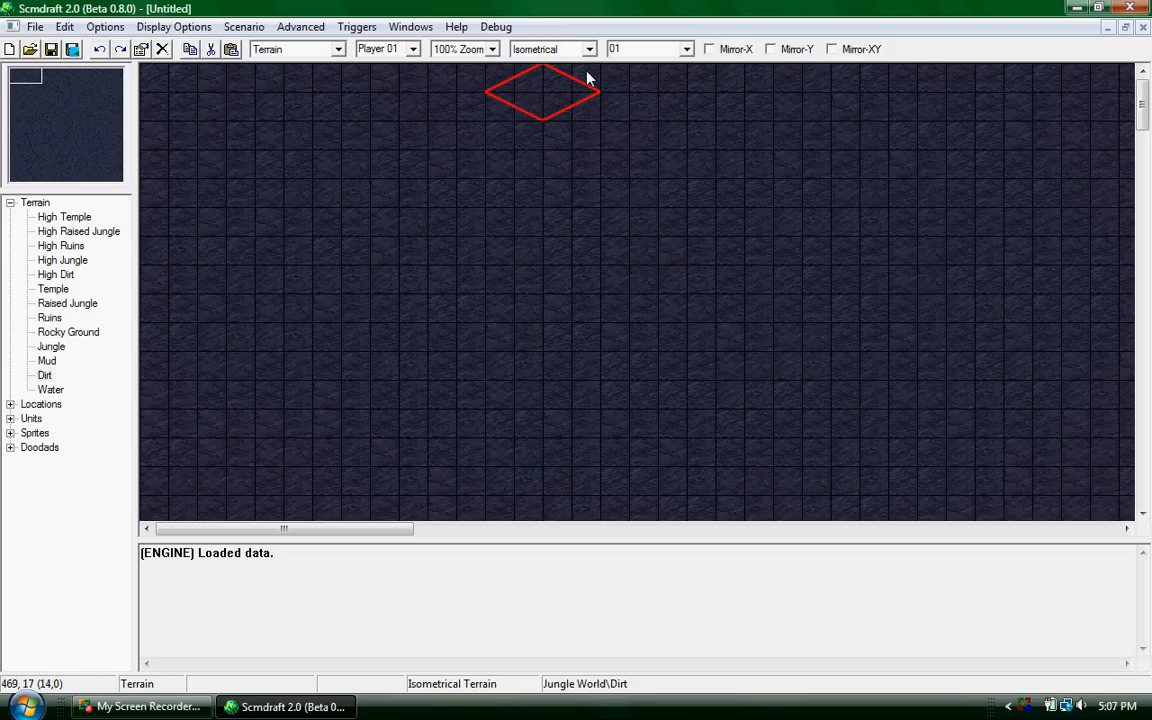
mouse_move(36, 388)
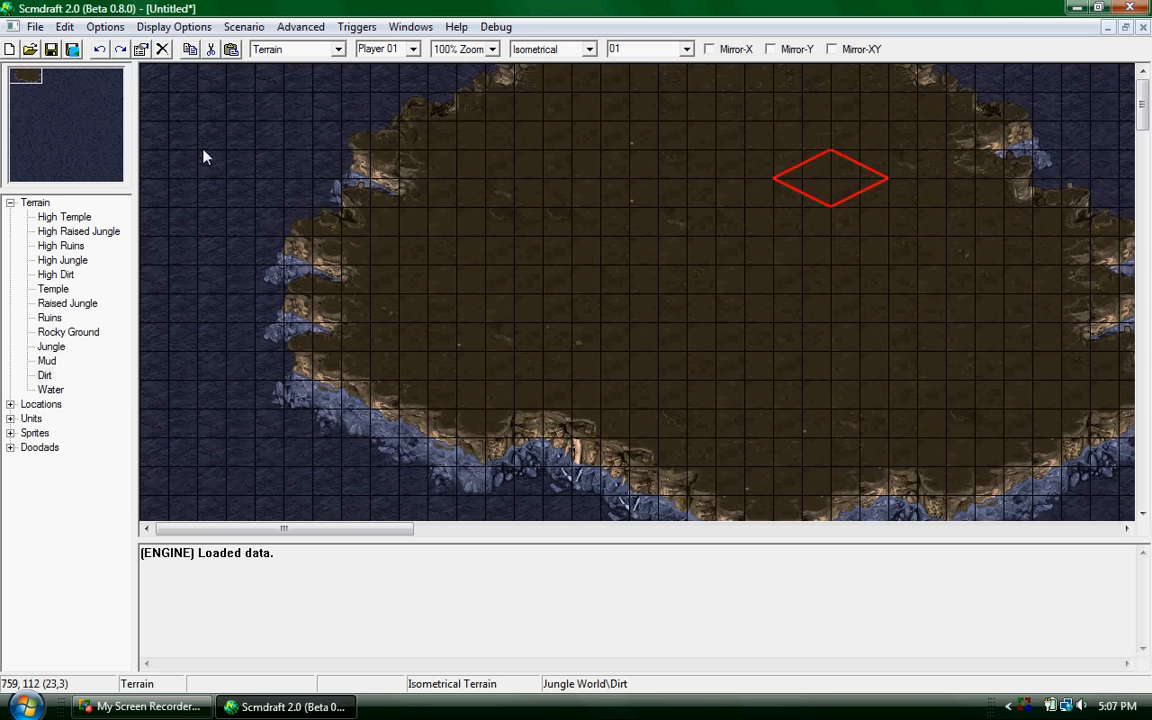
scroll("down", 3)
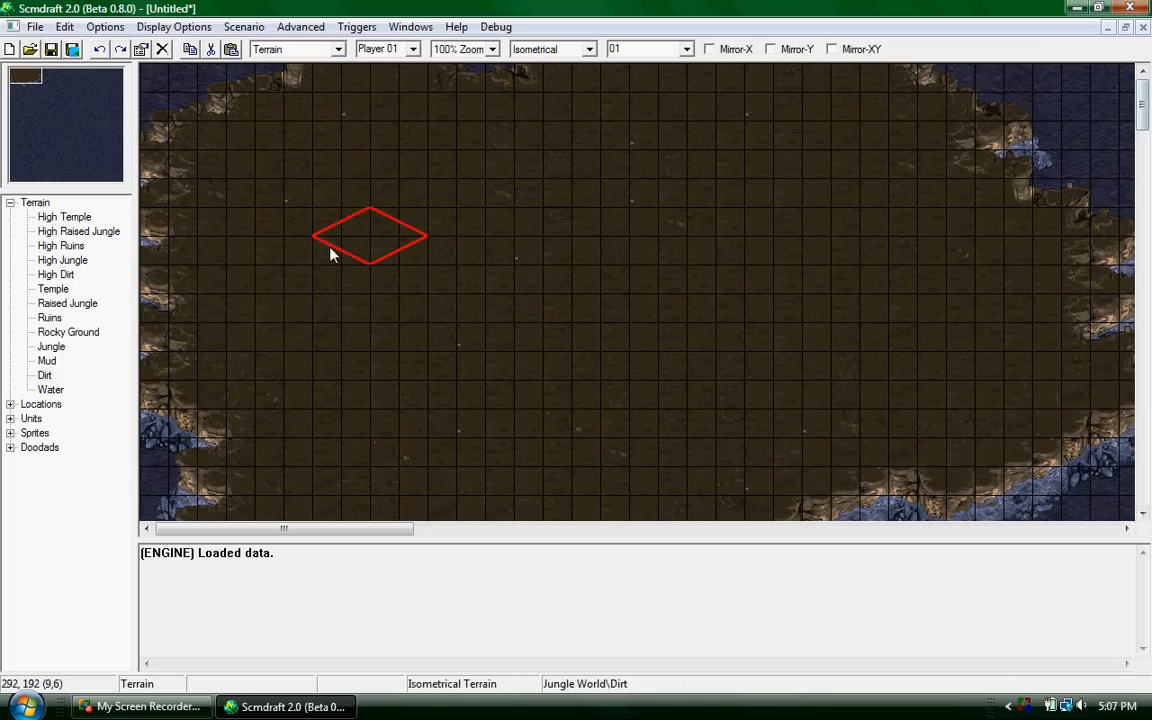
mouse_move(390, 254)
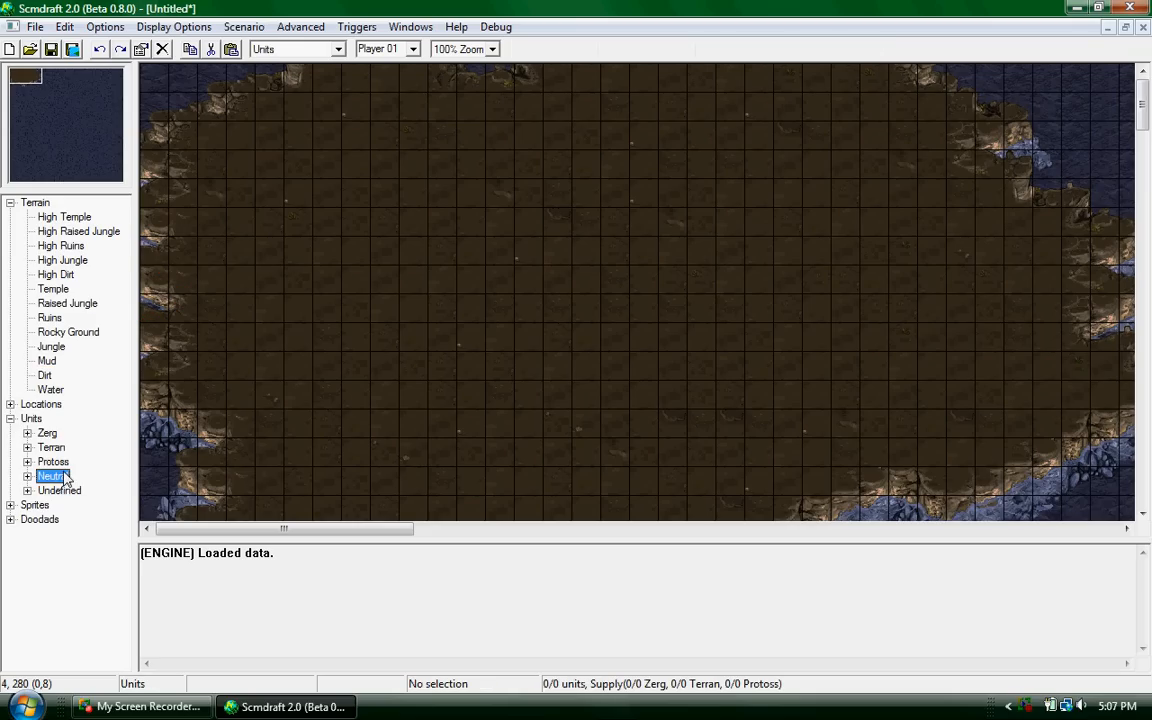
Pick Mineral Field (Type 3) under Neutral > Resources and review the unit placement settings.
left_click(28, 476)
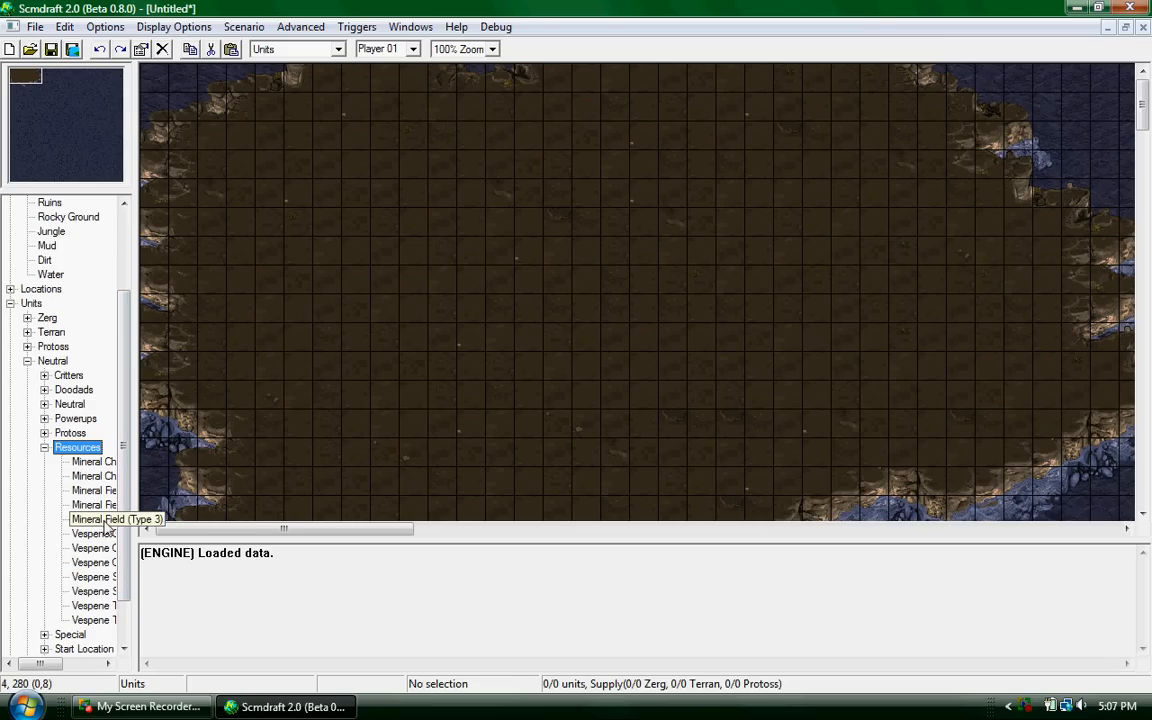
left_click(456, 104)
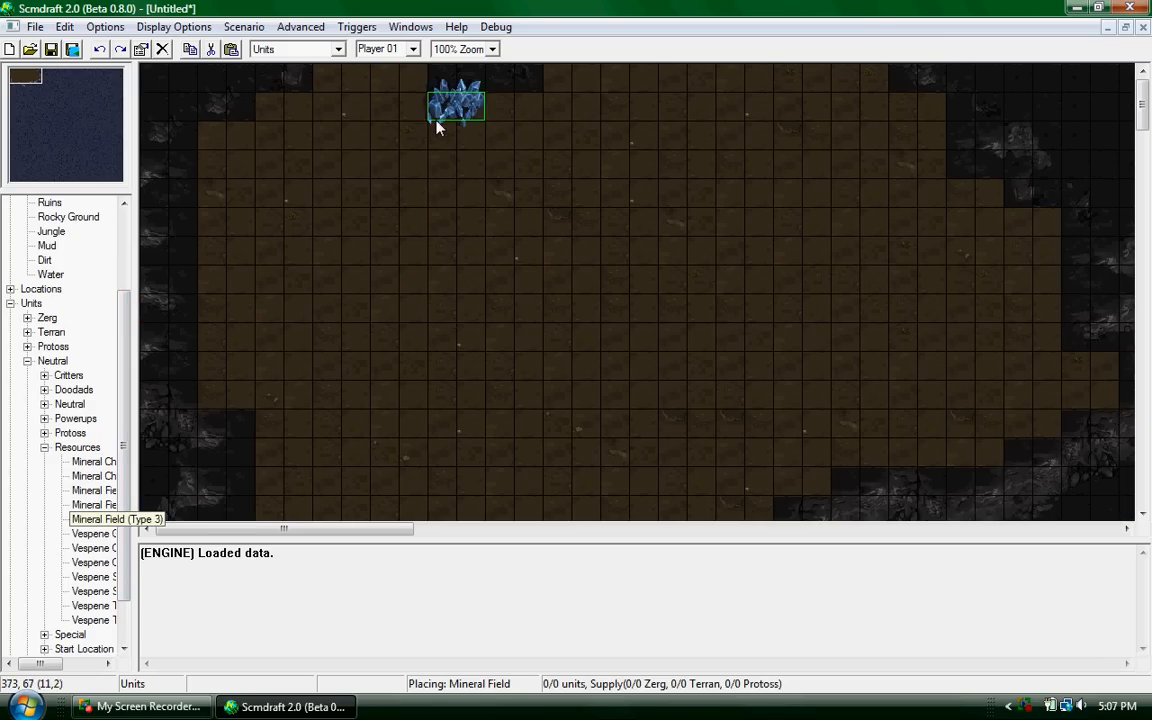
left_click(104, 26)
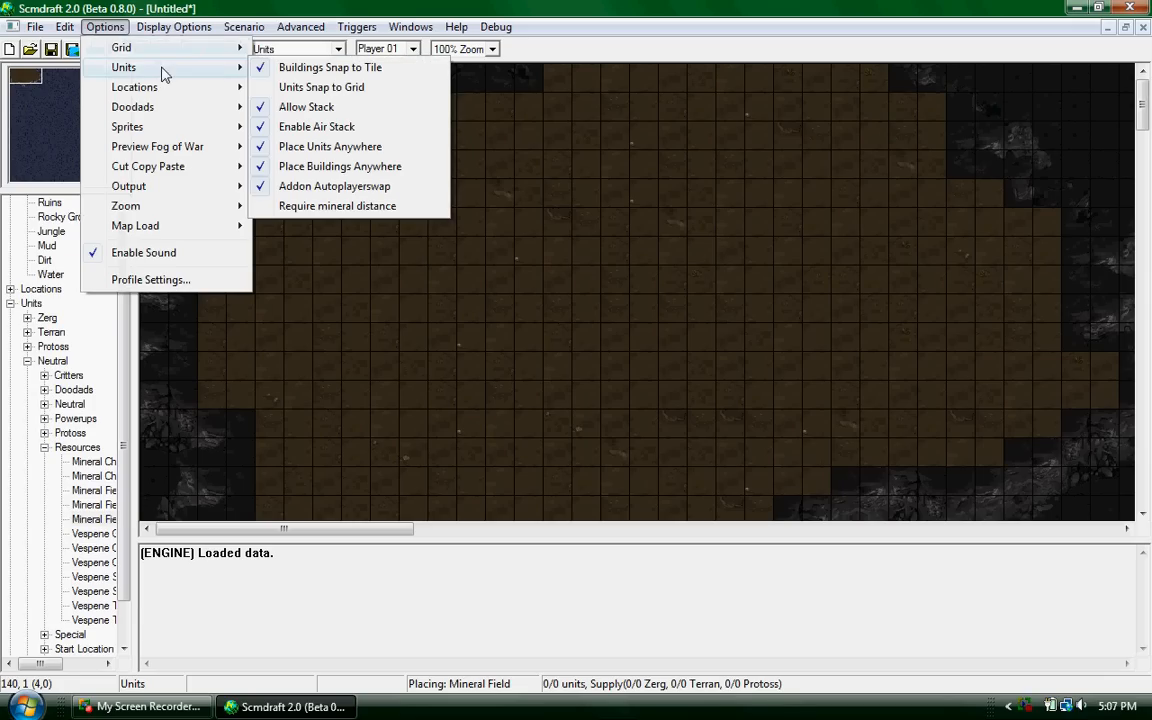
mouse_move(330, 68)
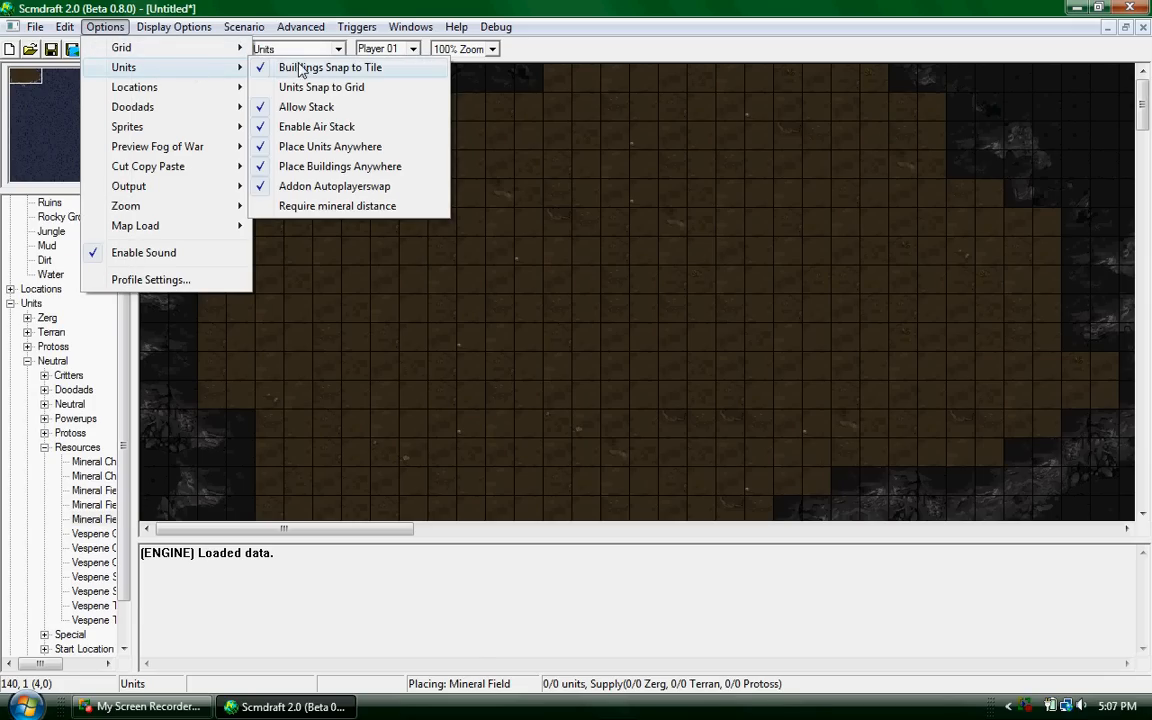
mouse_move(336, 204)
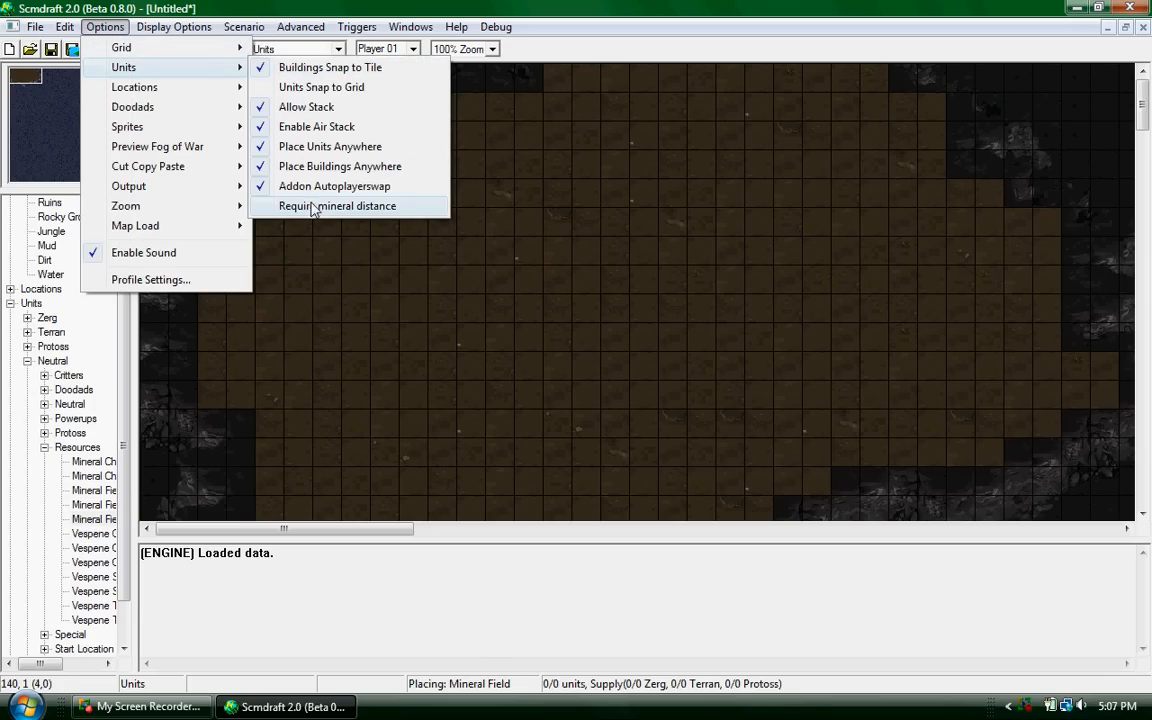
mouse_move(320, 196)
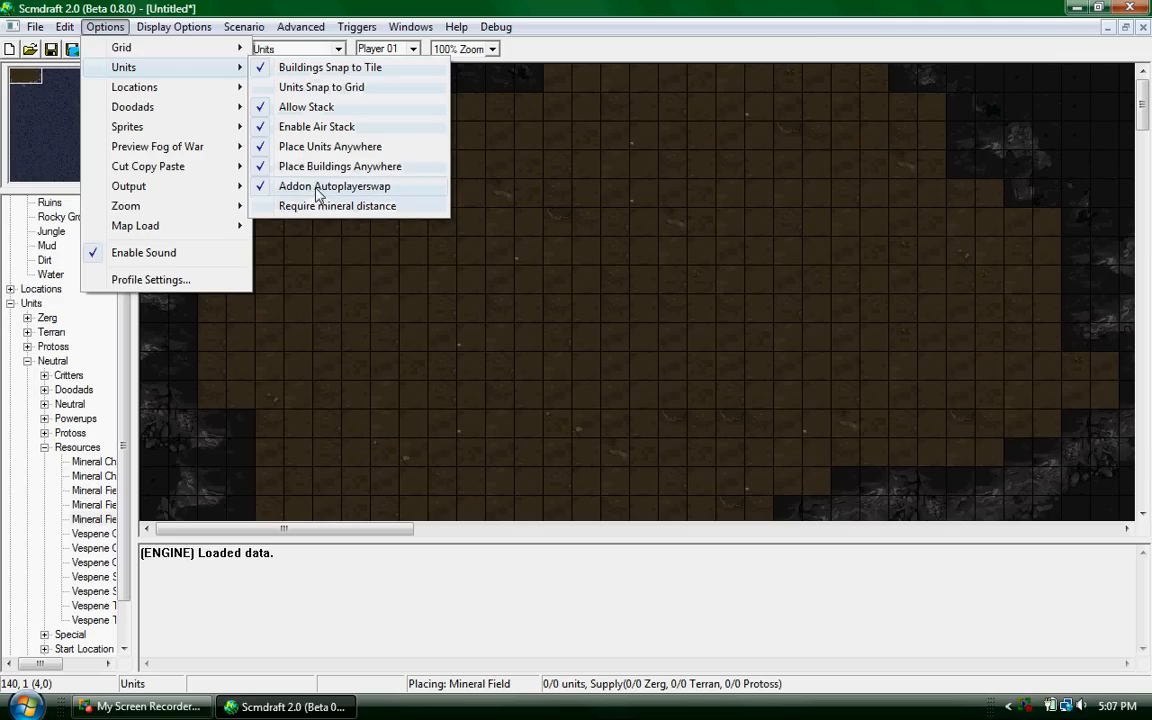
mouse_move(340, 166)
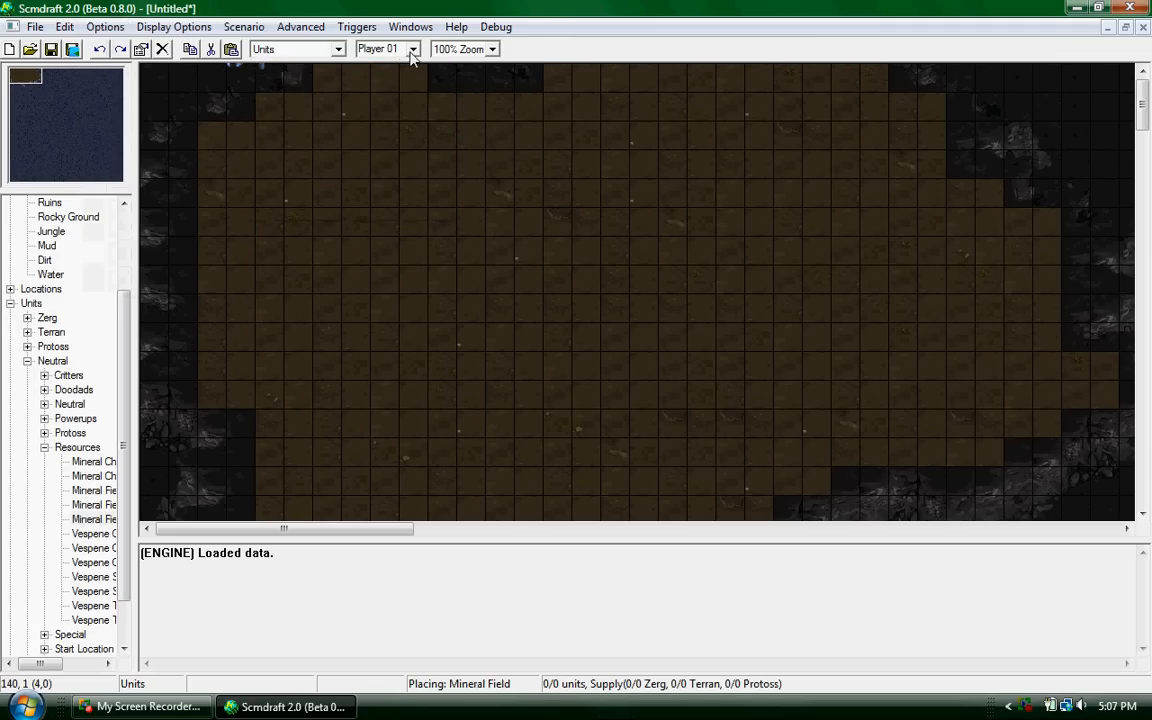
Make the neutral Player 12 the owner of units about to be placed.
left_click(412, 48)
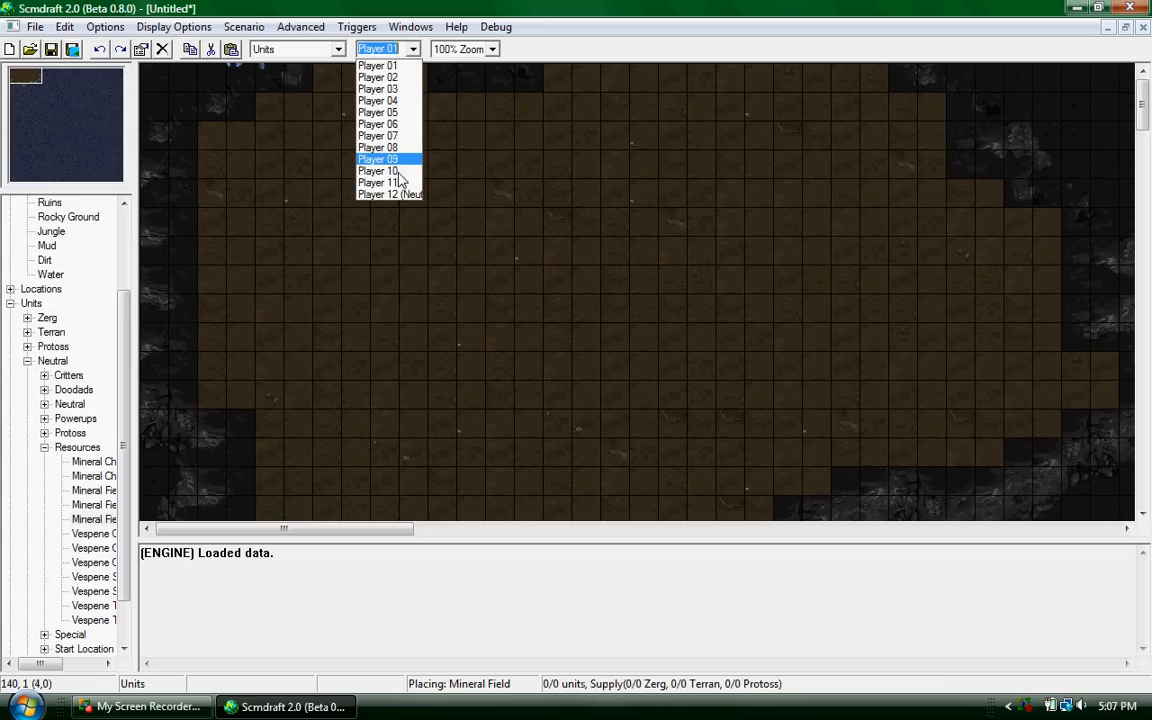
left_click(388, 192)
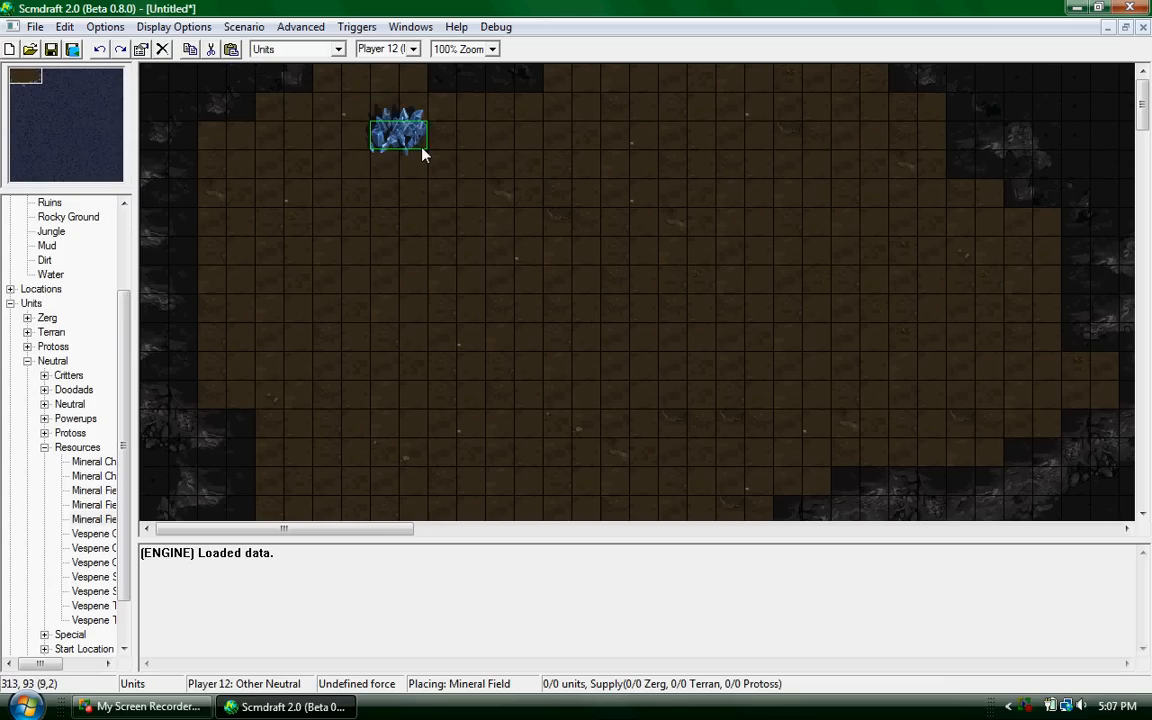
mouse_move(544, 136)
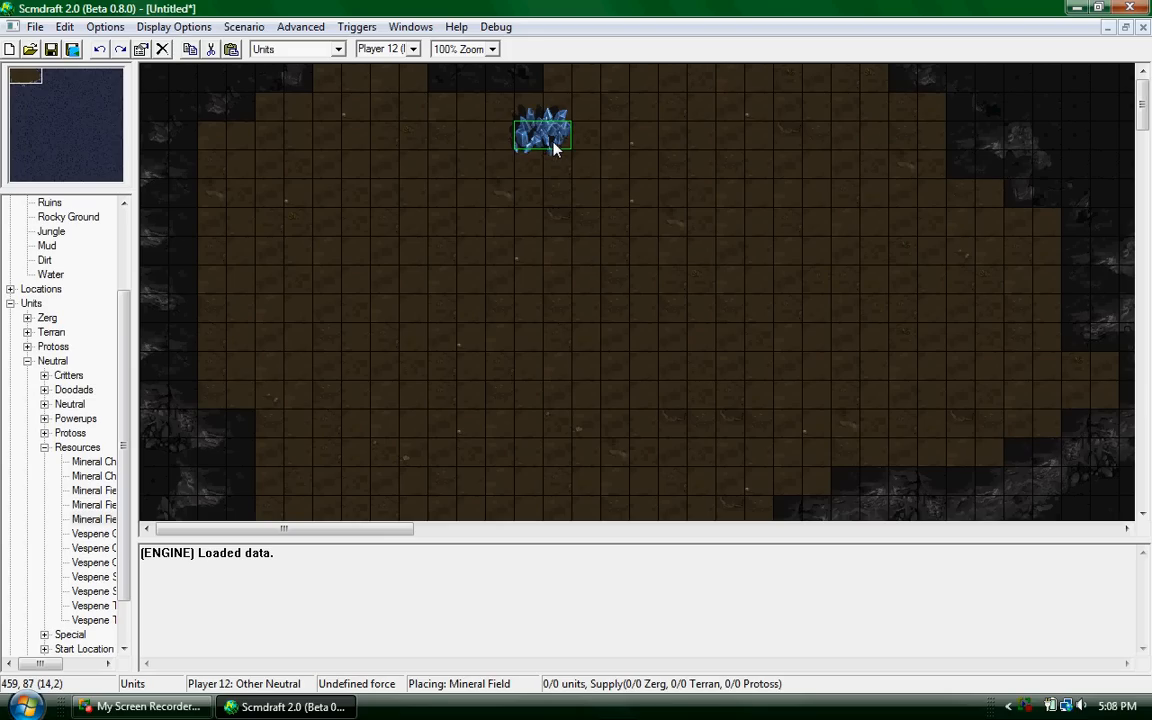
Place five mineral fields in a row near the top of the dirt clearing and select them.
left_click(484, 136)
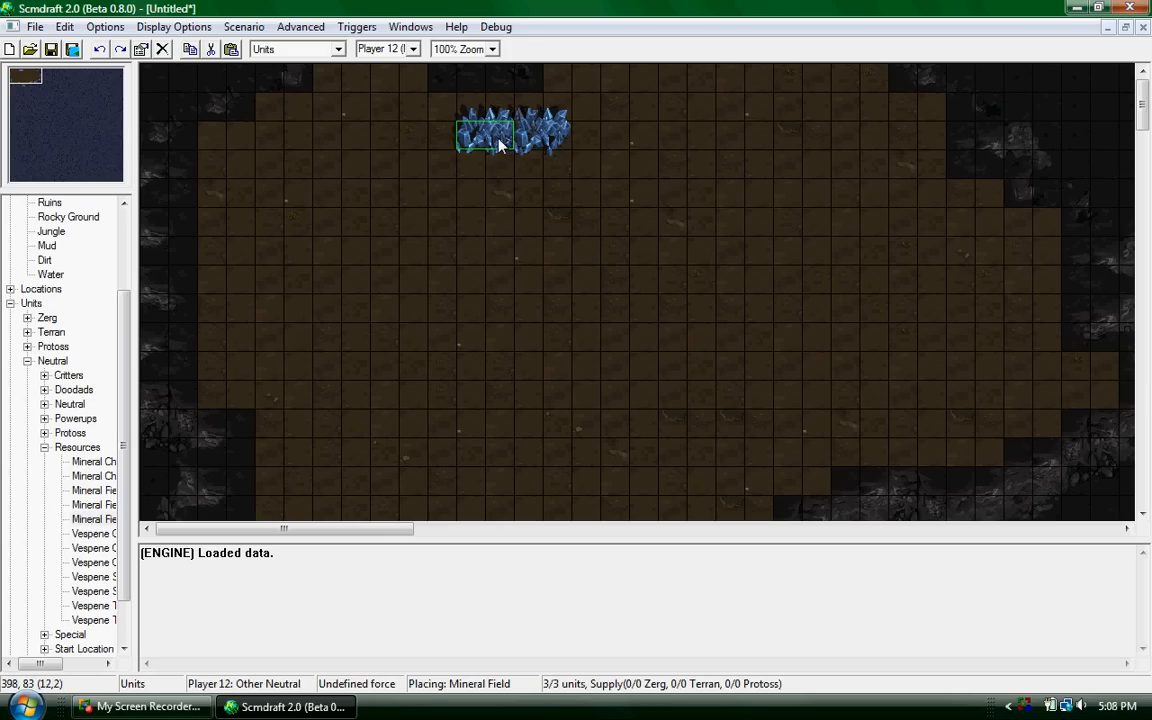
left_click(658, 130)
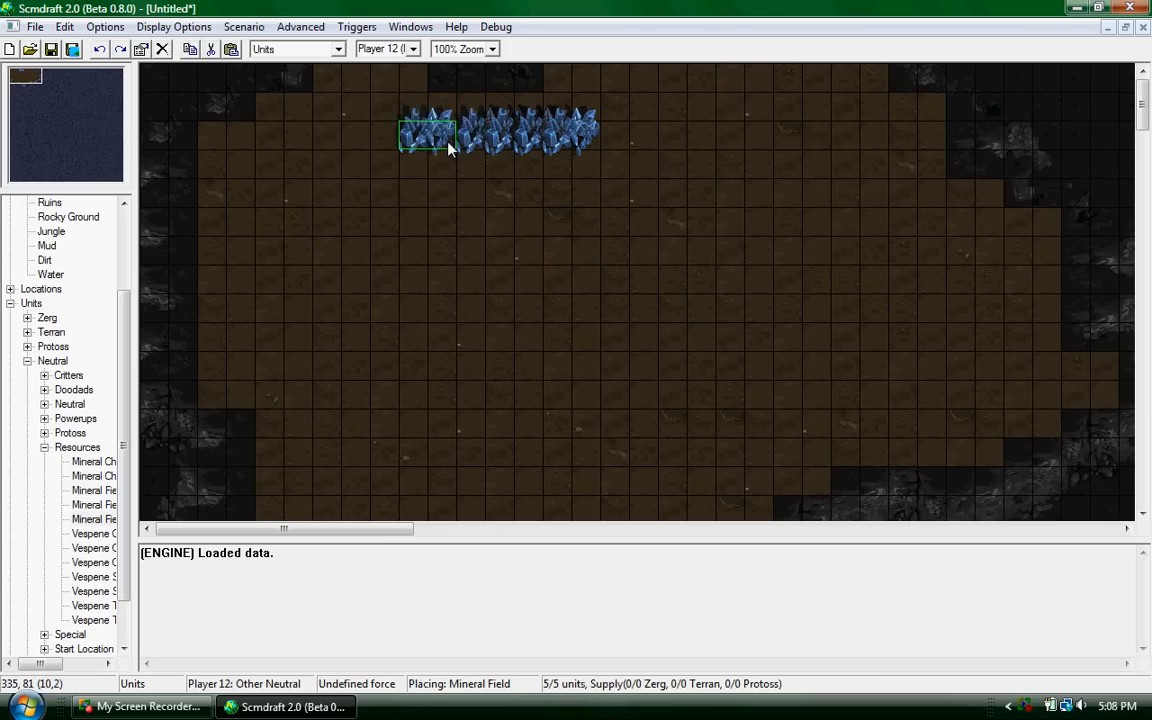
left_click(944, 450)
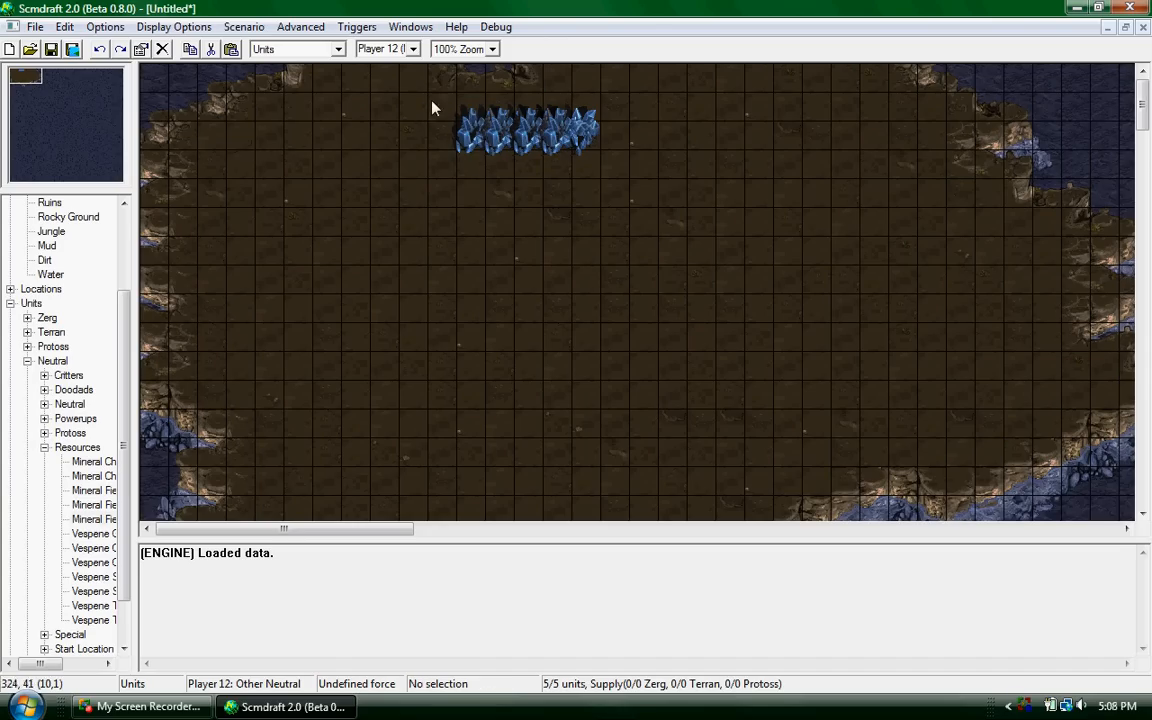
left_click(528, 136)
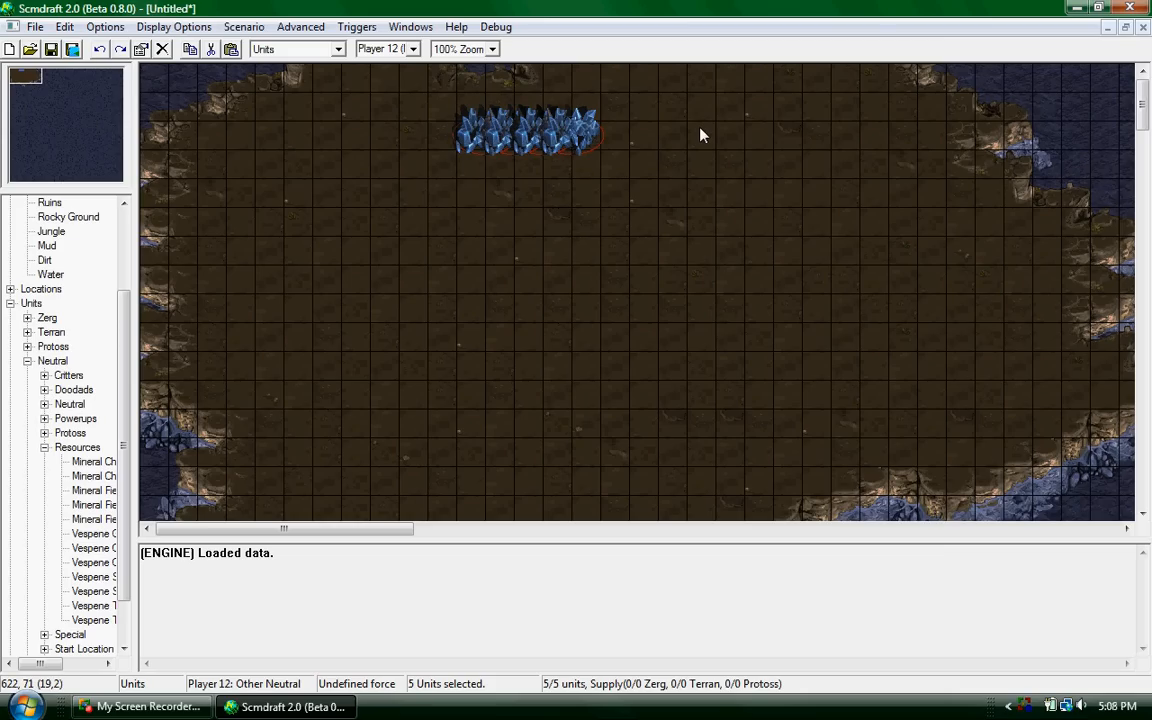
mouse_move(704, 132)
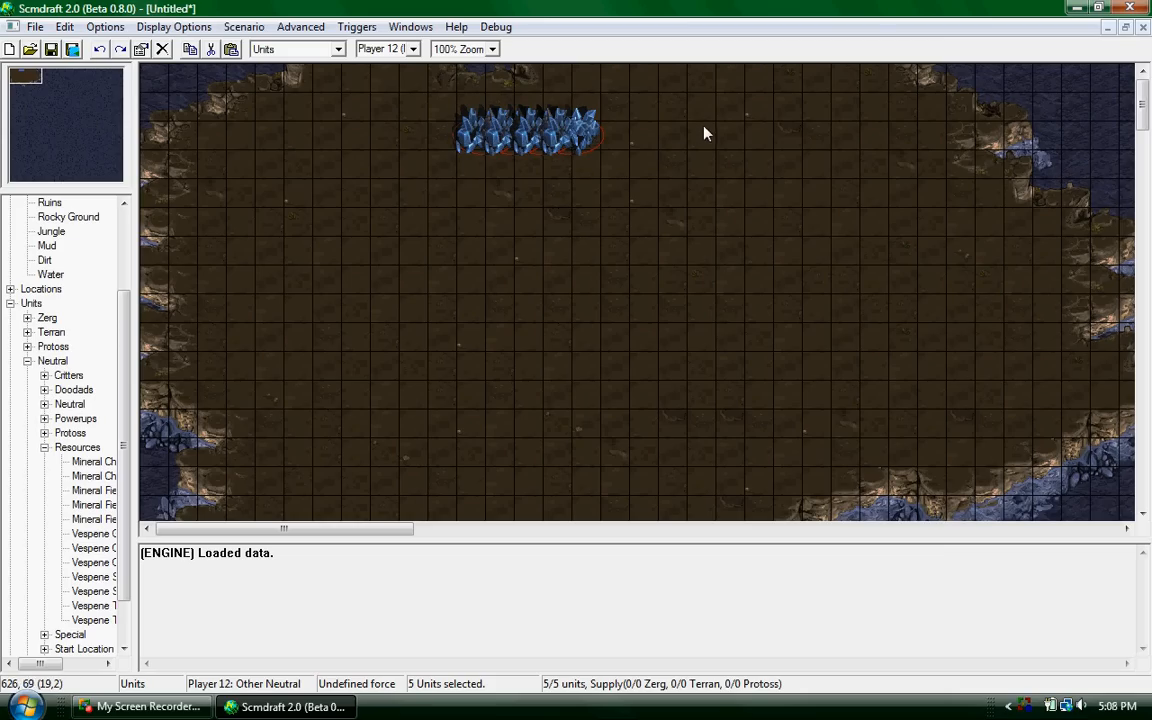
mouse_move(416, 176)
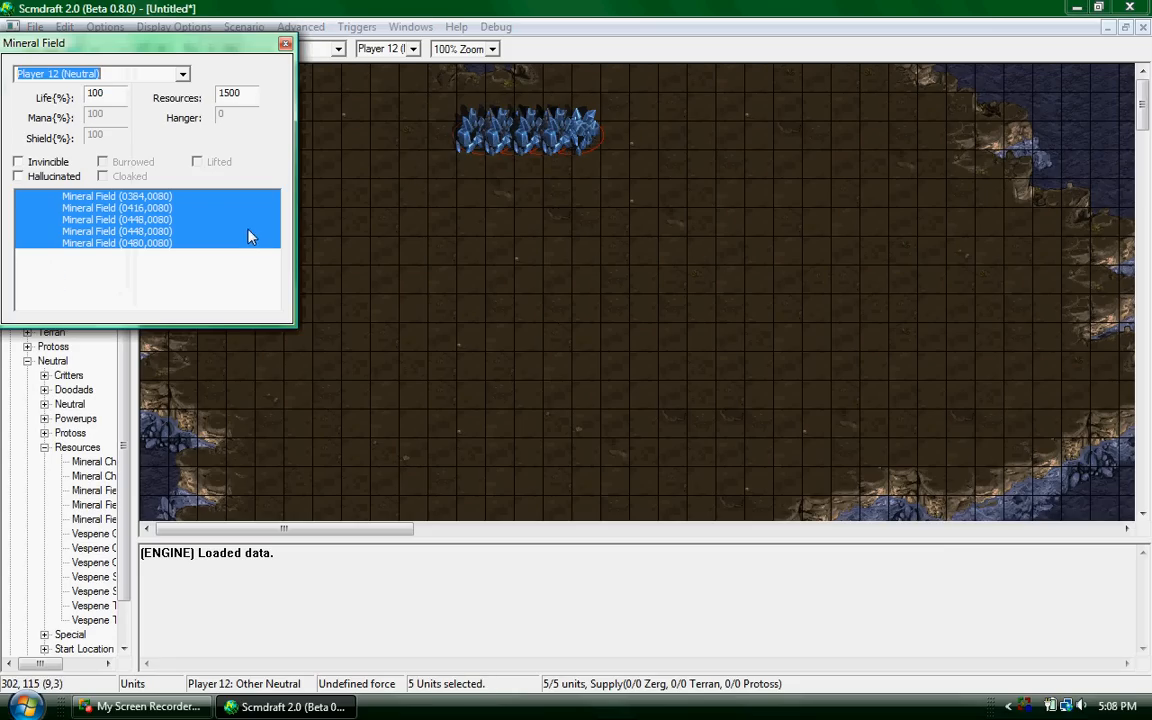
mouse_move(498, 140)
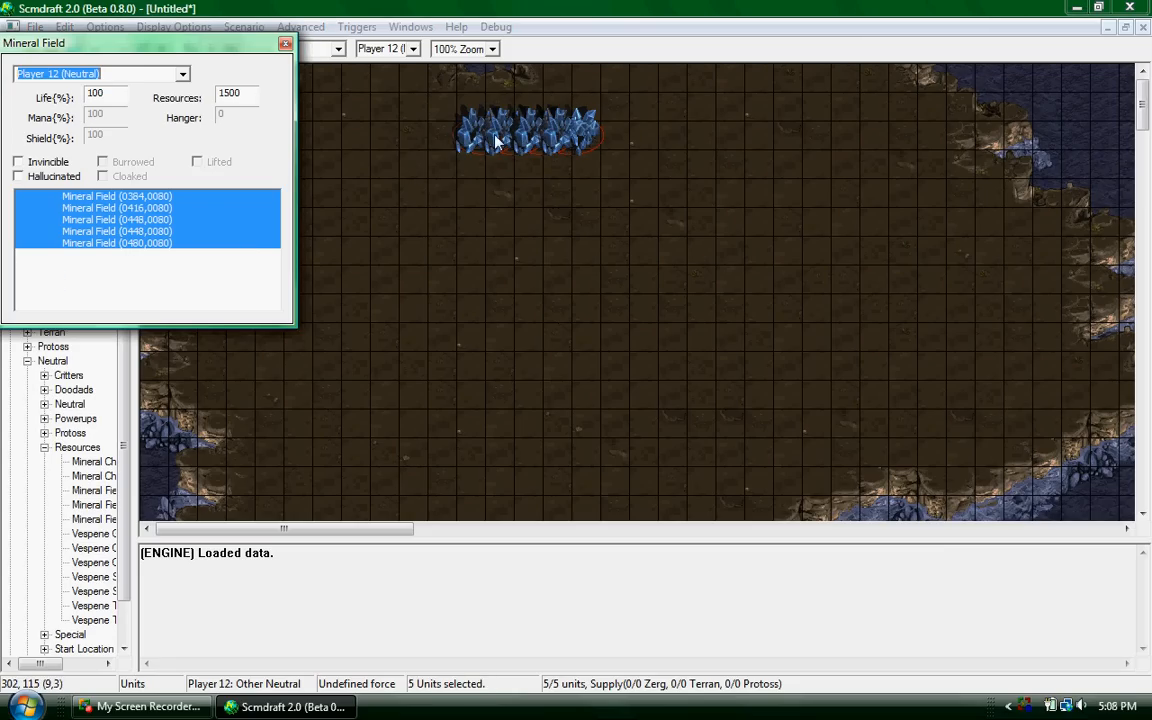
Give the selected mineral fields a Resources amount of 9999999 and deselect them.
triple_click(228, 92)
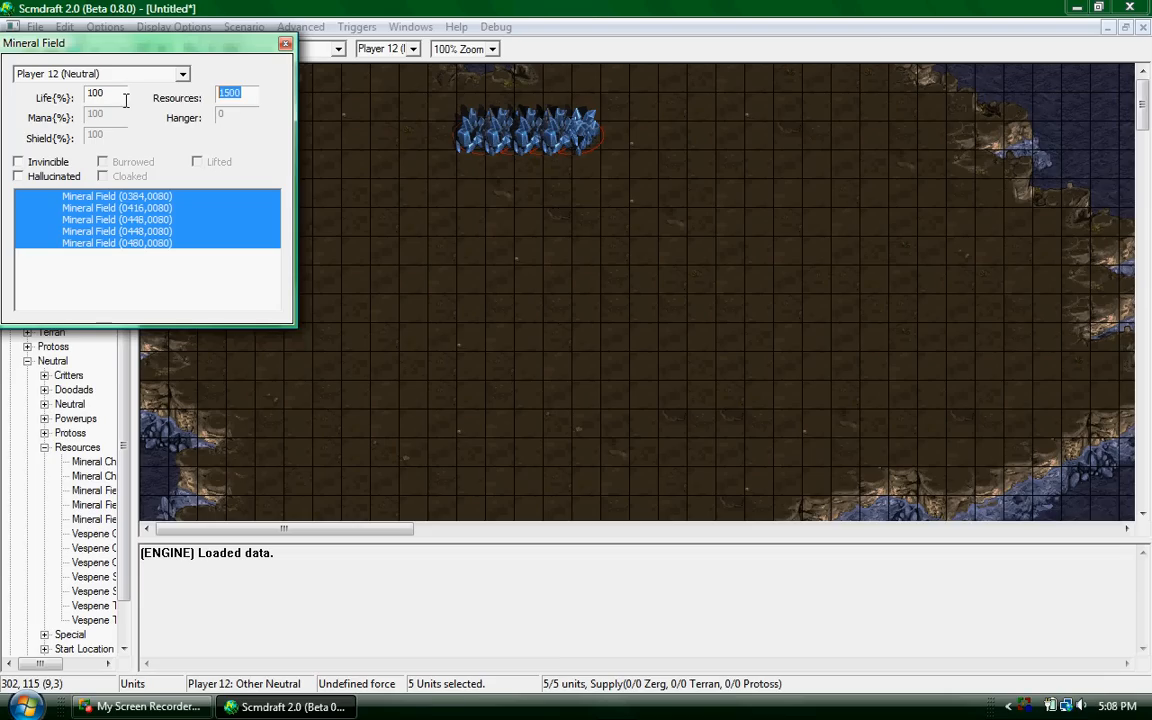
type("9999999")
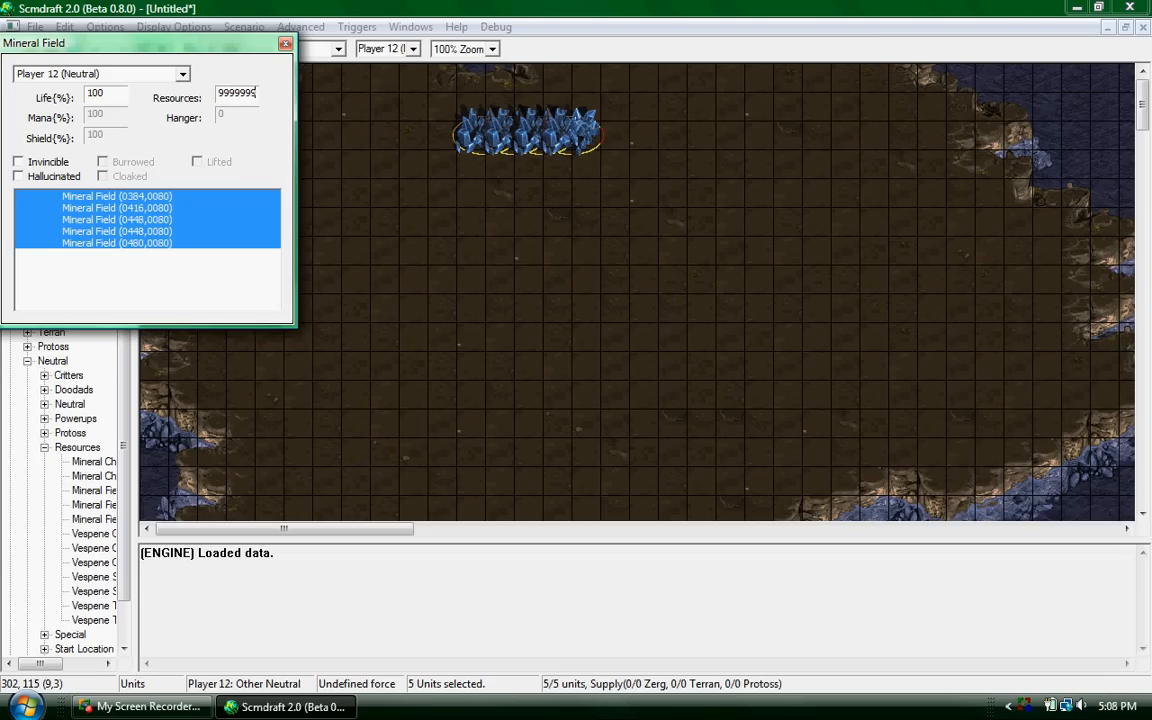
left_click(284, 44)
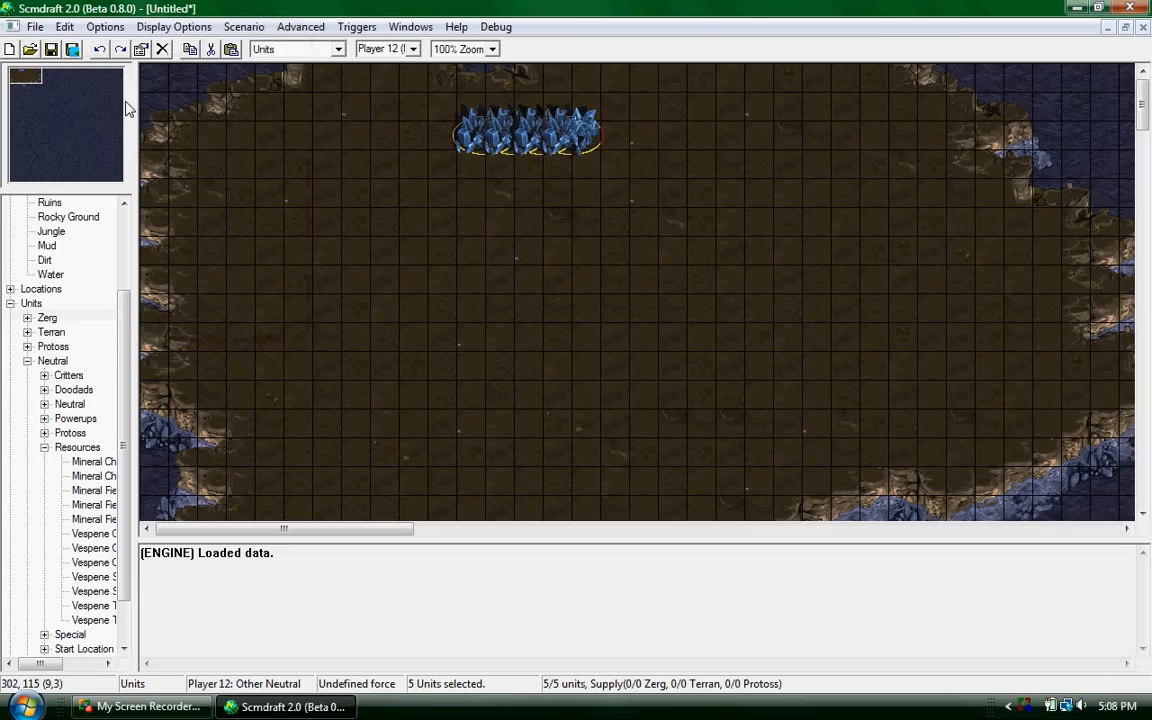
left_click(490, 190)
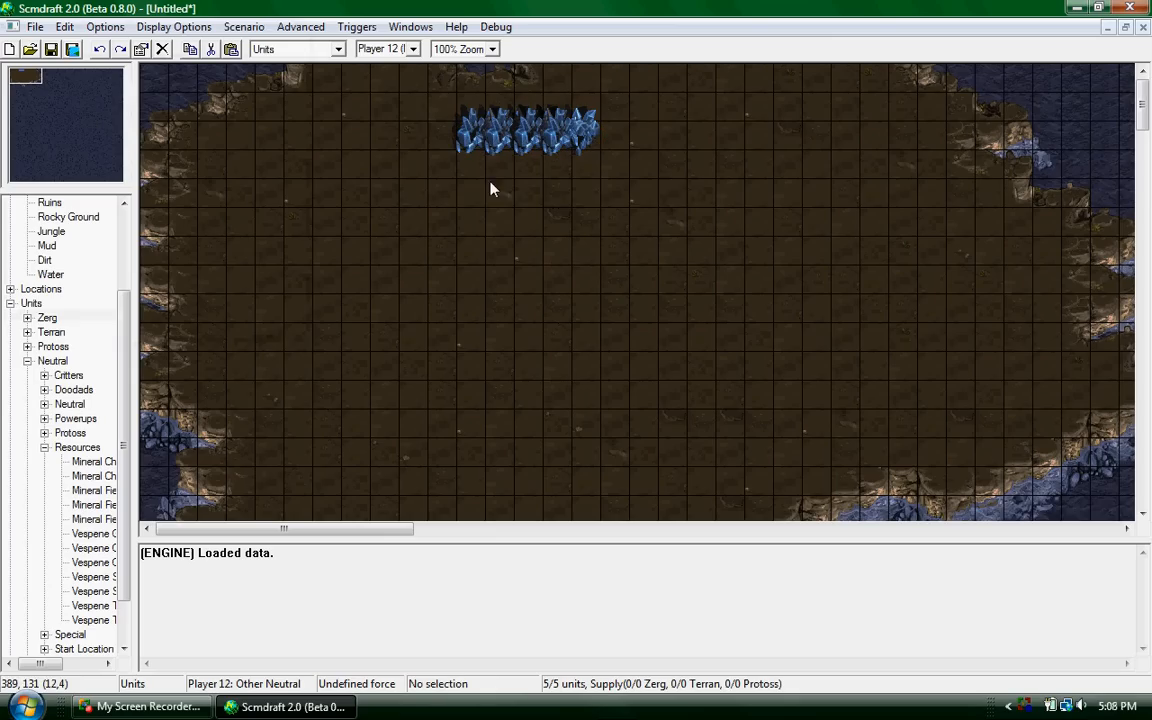
Stack extra copies onto the selected mineral row so the map holds 125 mineral units.
left_click(528, 132)
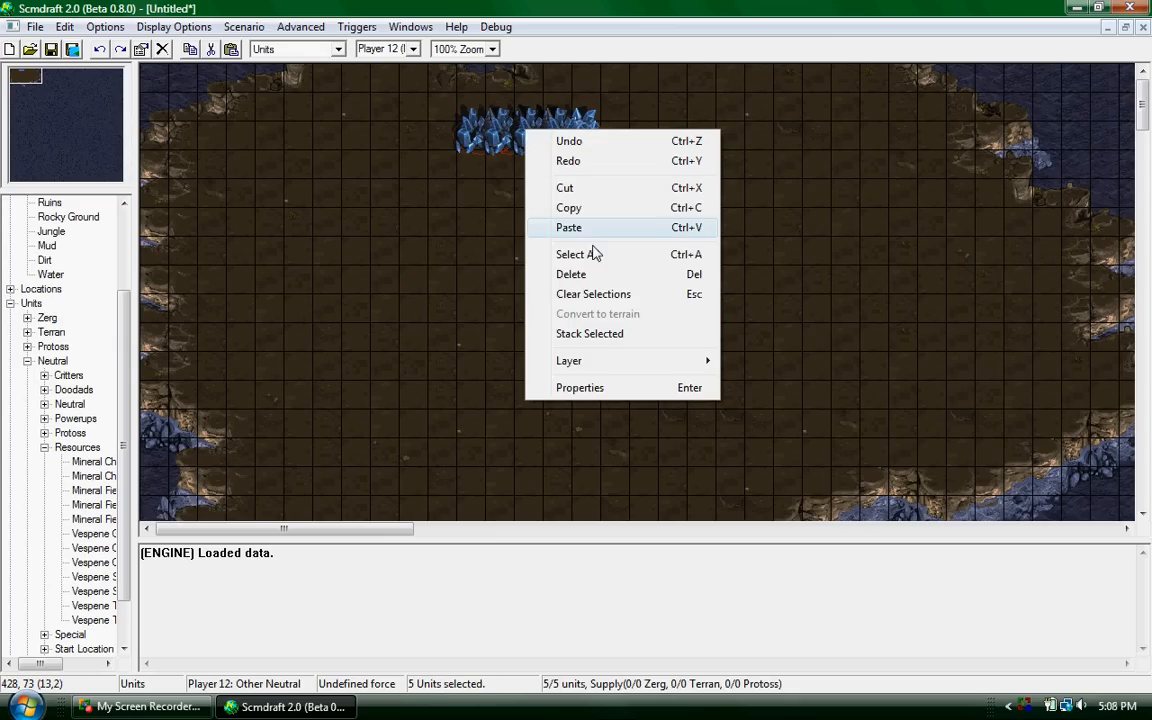
left_click(588, 332)
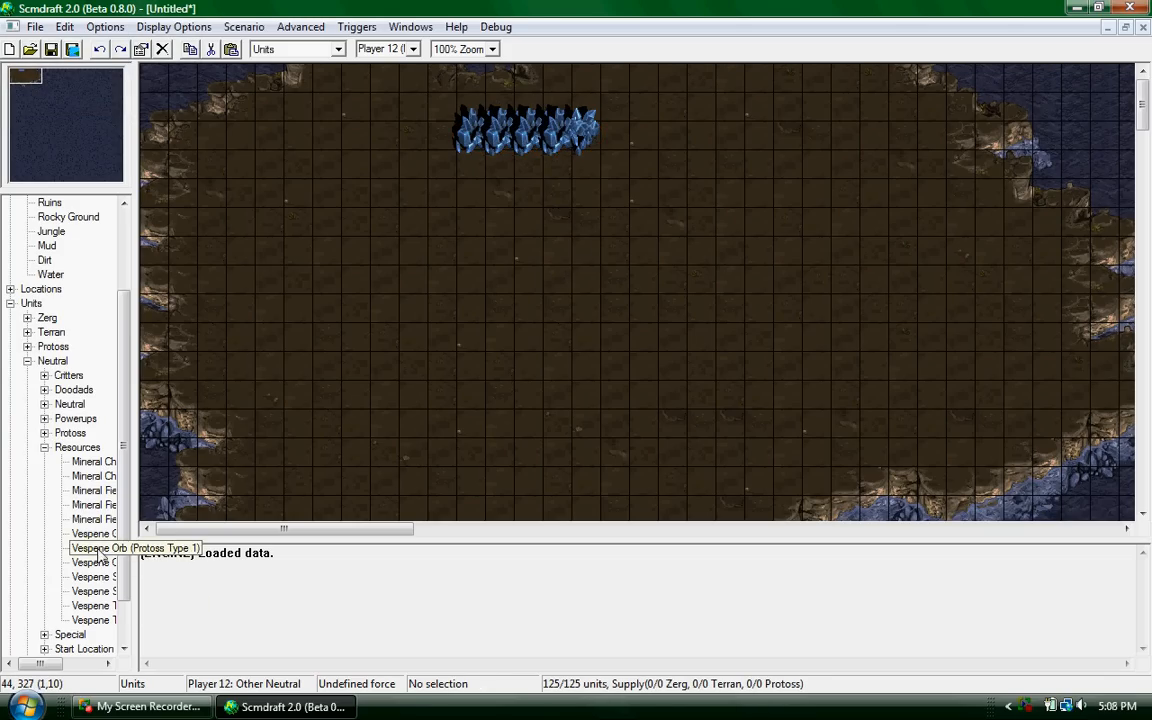
Place a Vespene Geyser below-right of the minerals with its Resources set to 999999.
left_click(656, 206)
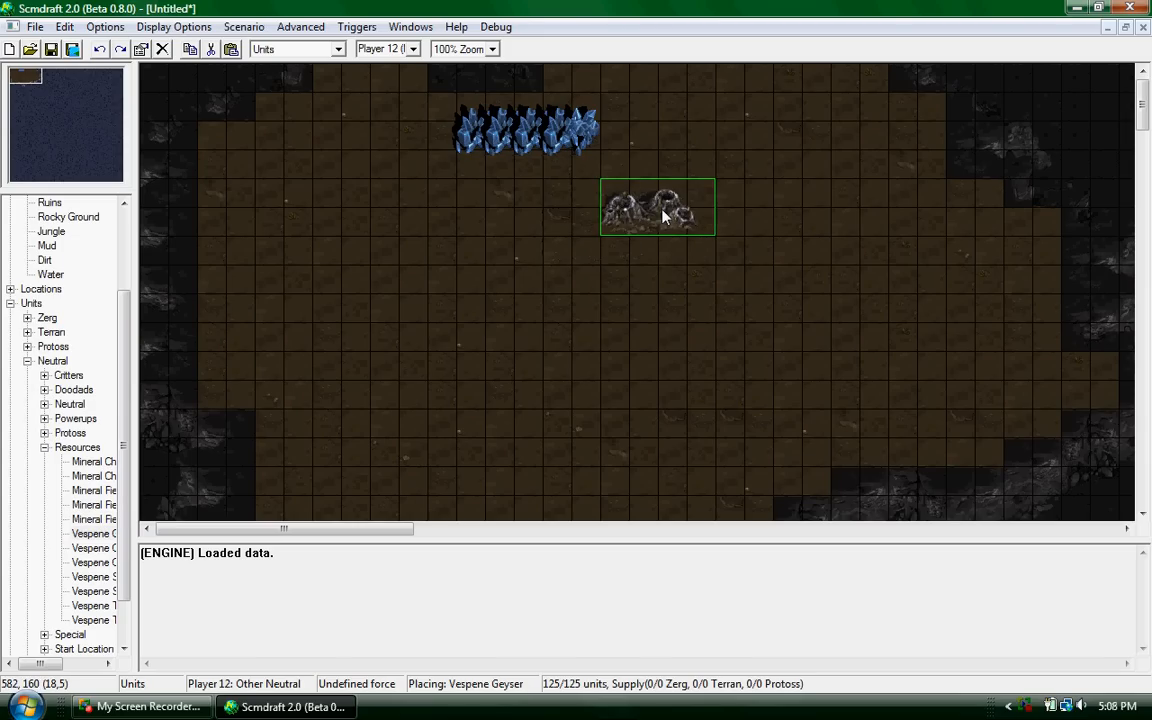
left_click(656, 206)
type("9999999")
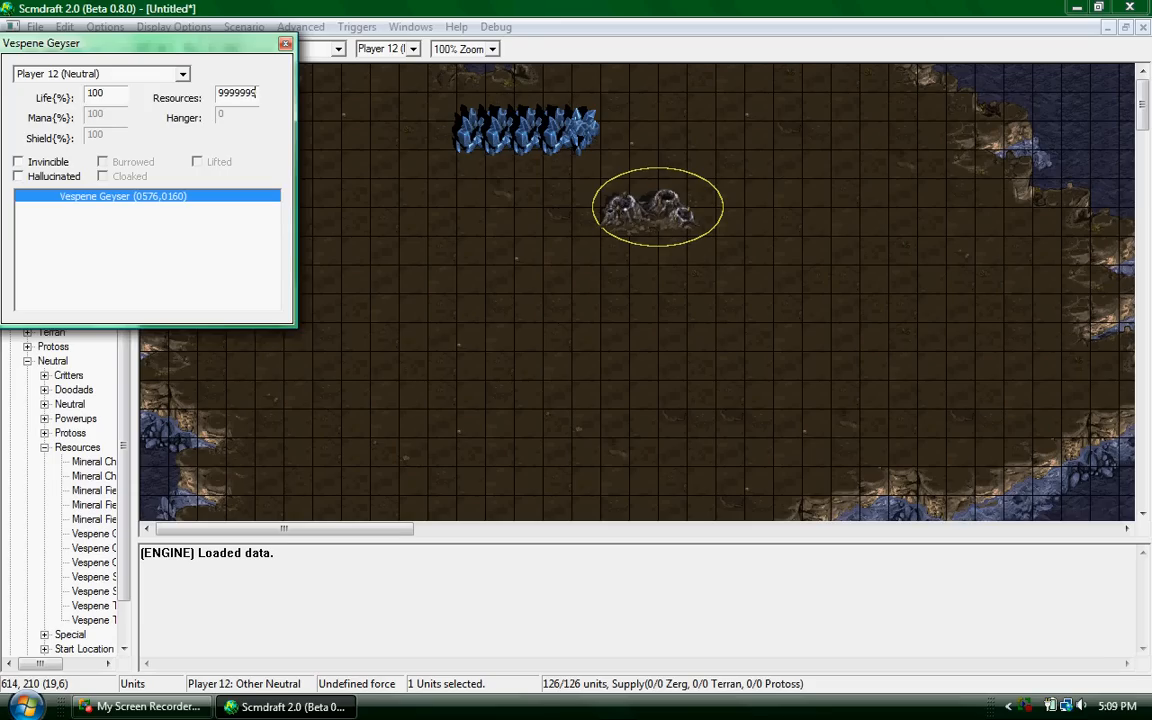
left_click(284, 44)
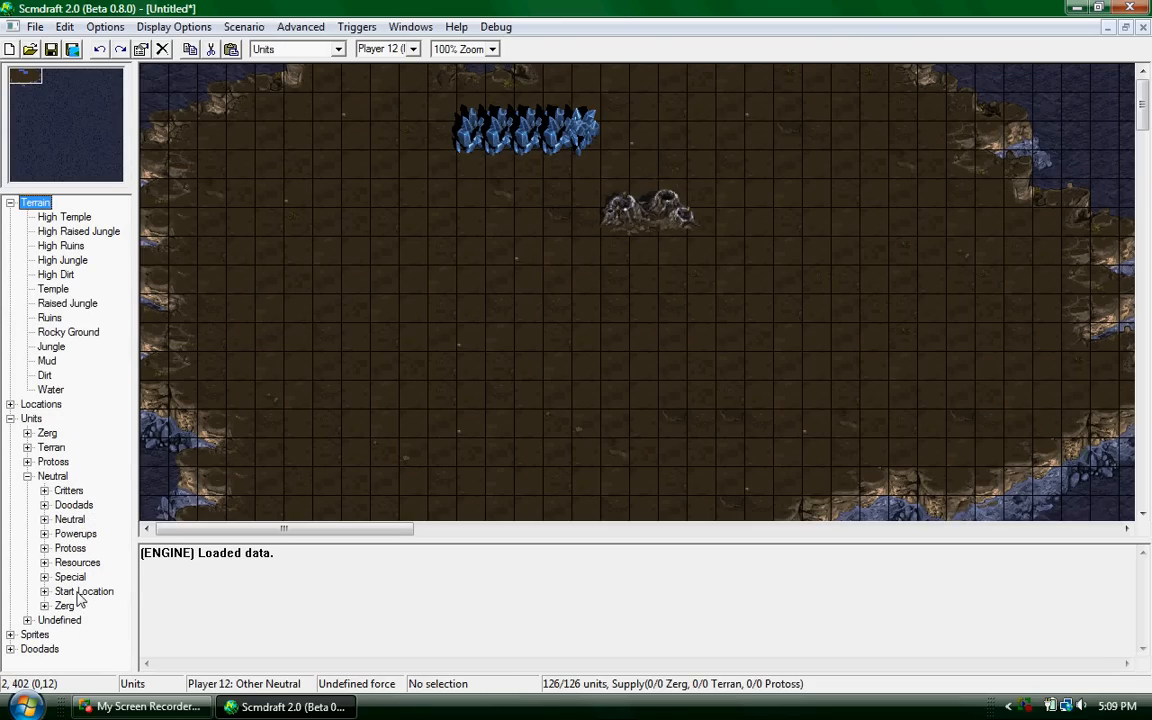
Place a Player 01 (red) Start Location left of the geyser beneath the minerals.
left_click(44, 592)
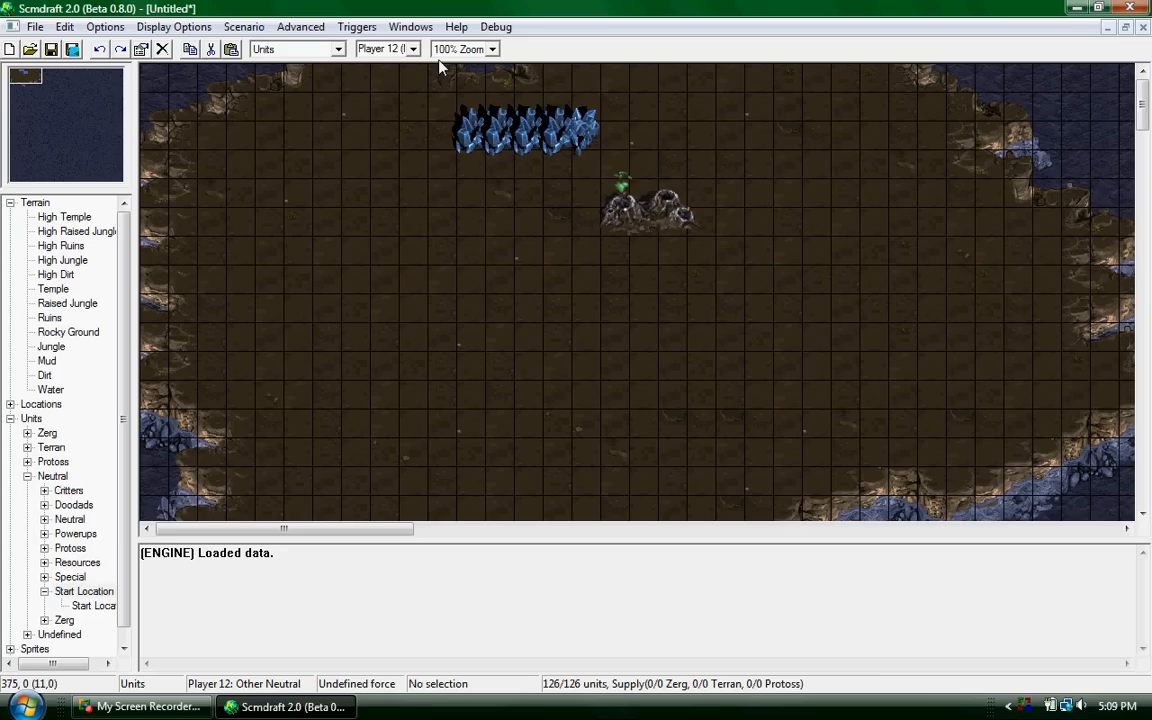
left_click(412, 48)
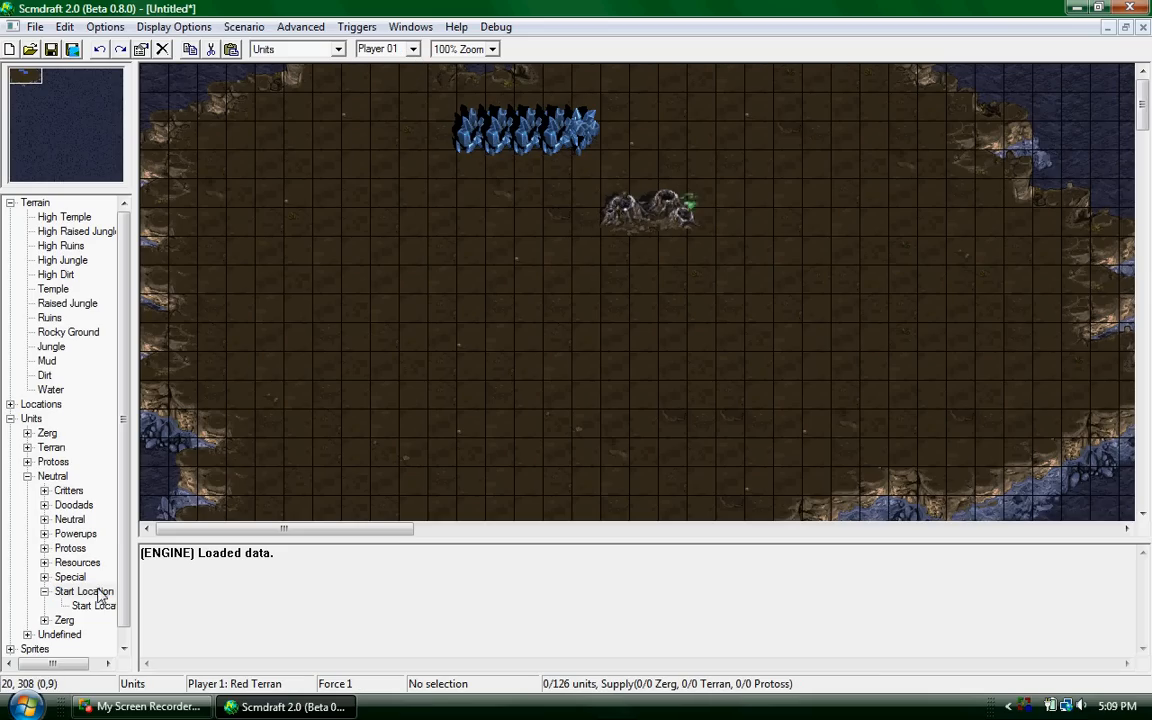
left_click(92, 604)
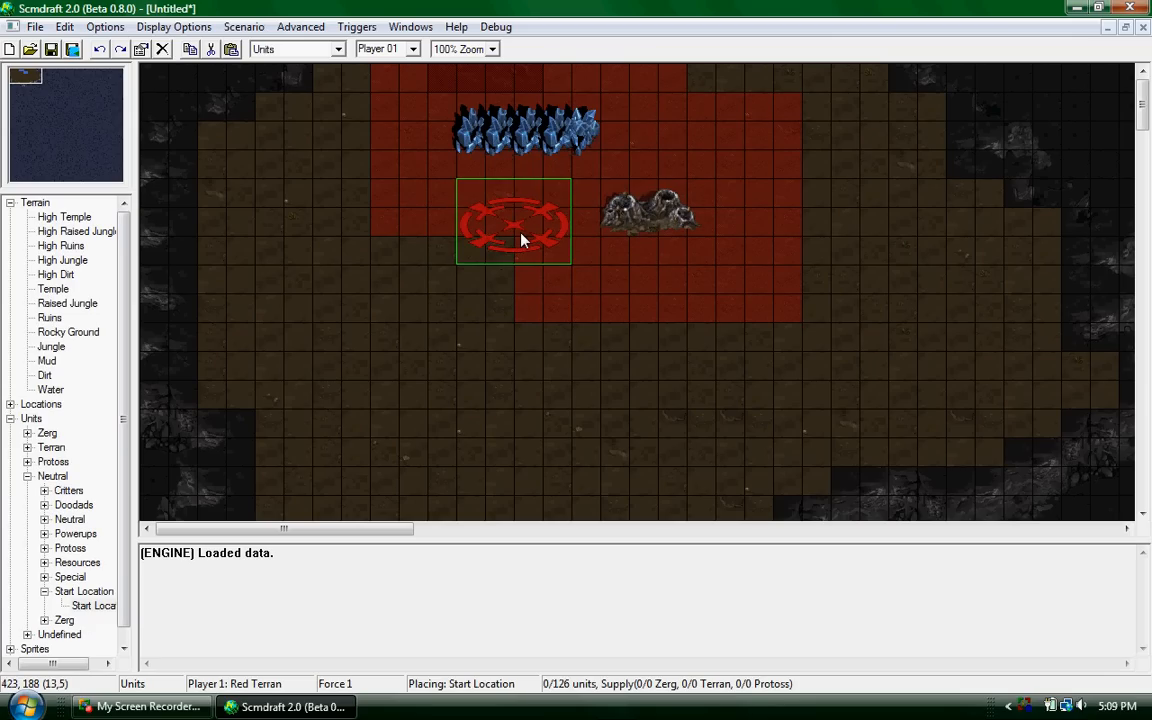
left_click(104, 26)
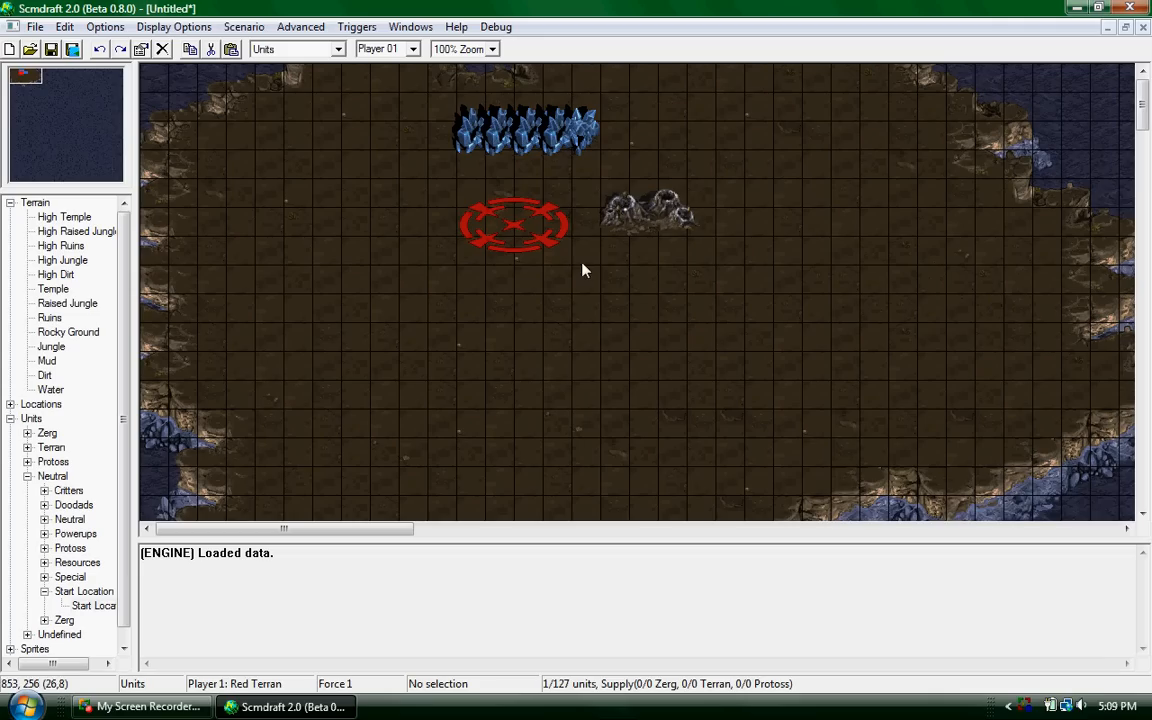
mouse_move(610, 244)
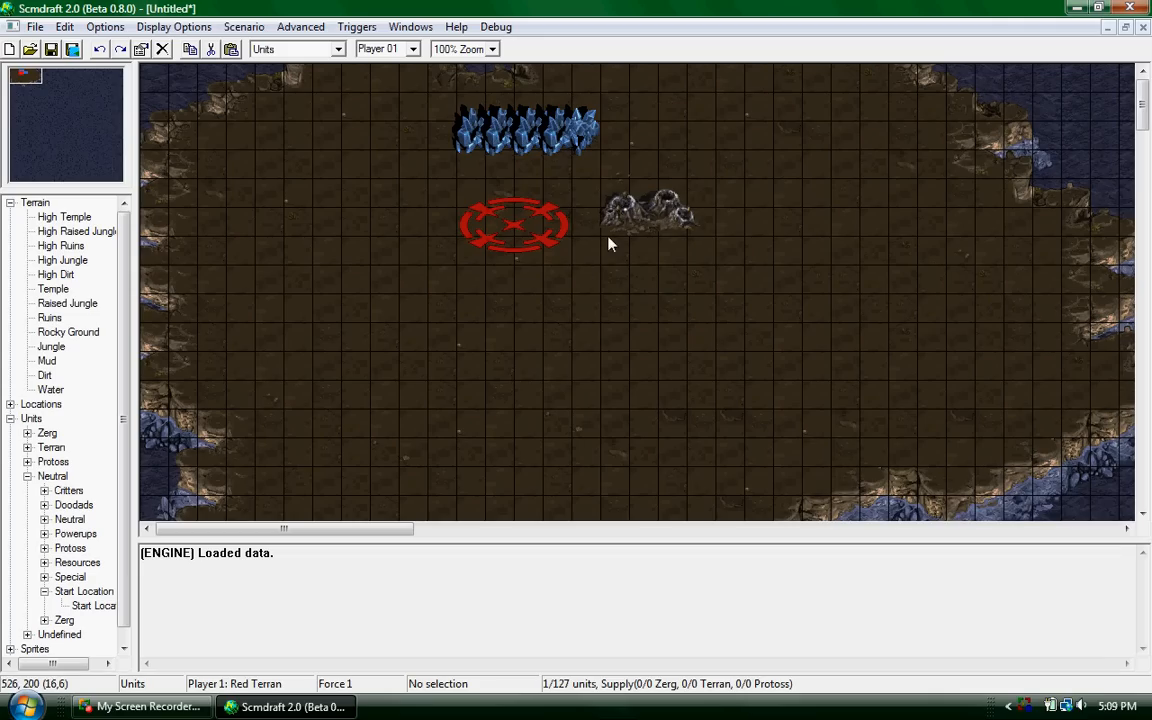